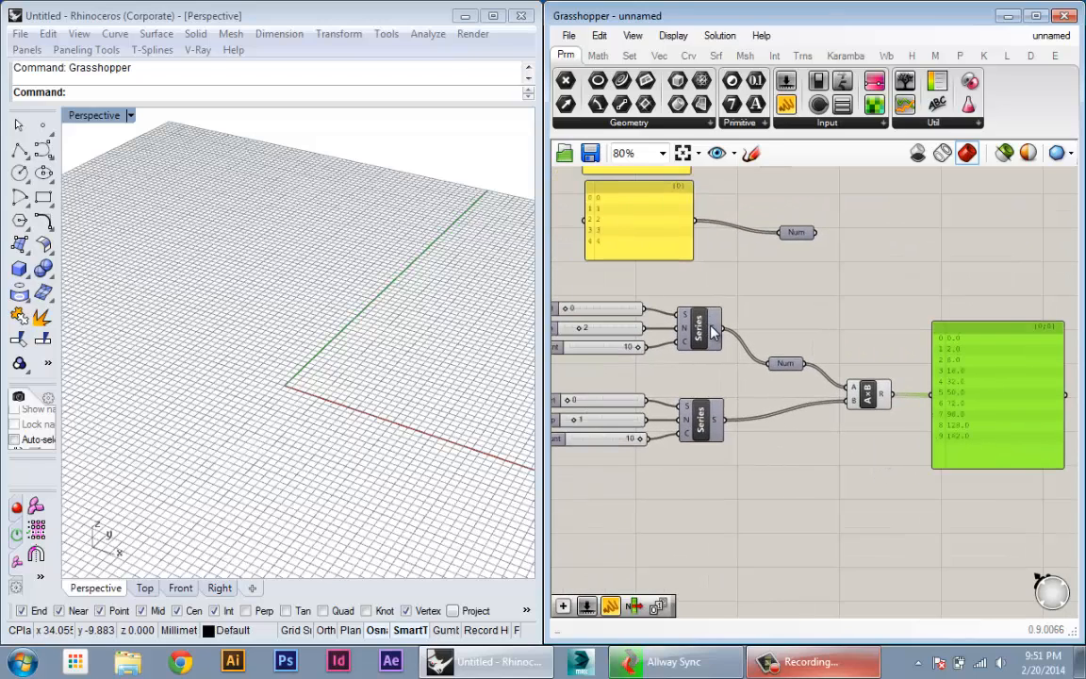
mouse_move(700, 330)
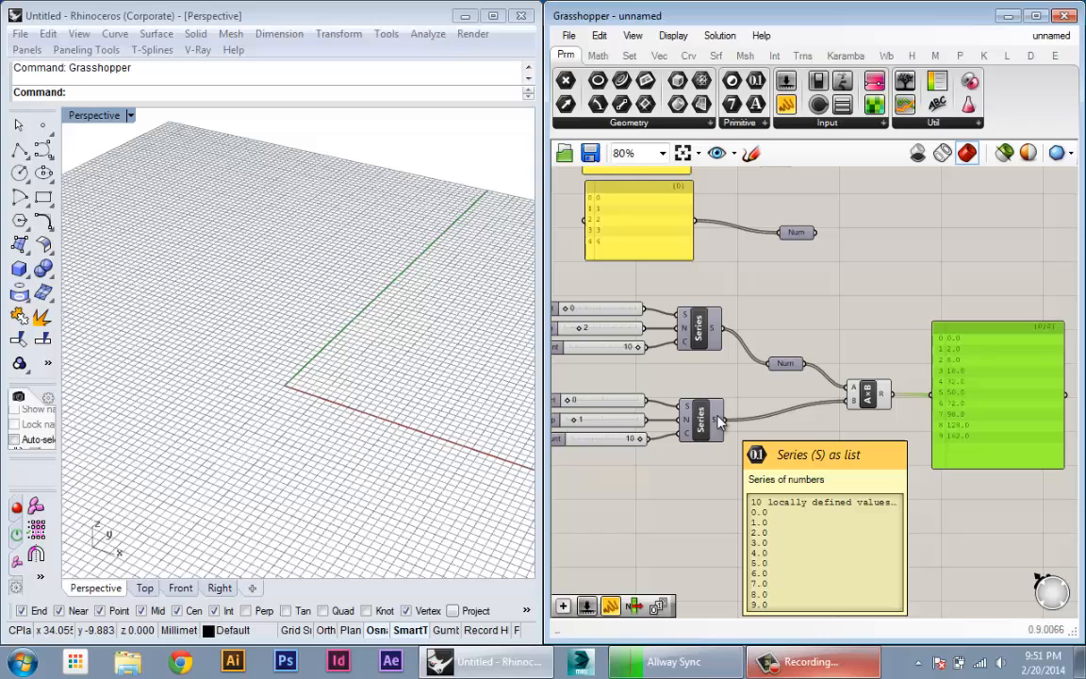
mouse_move(728, 373)
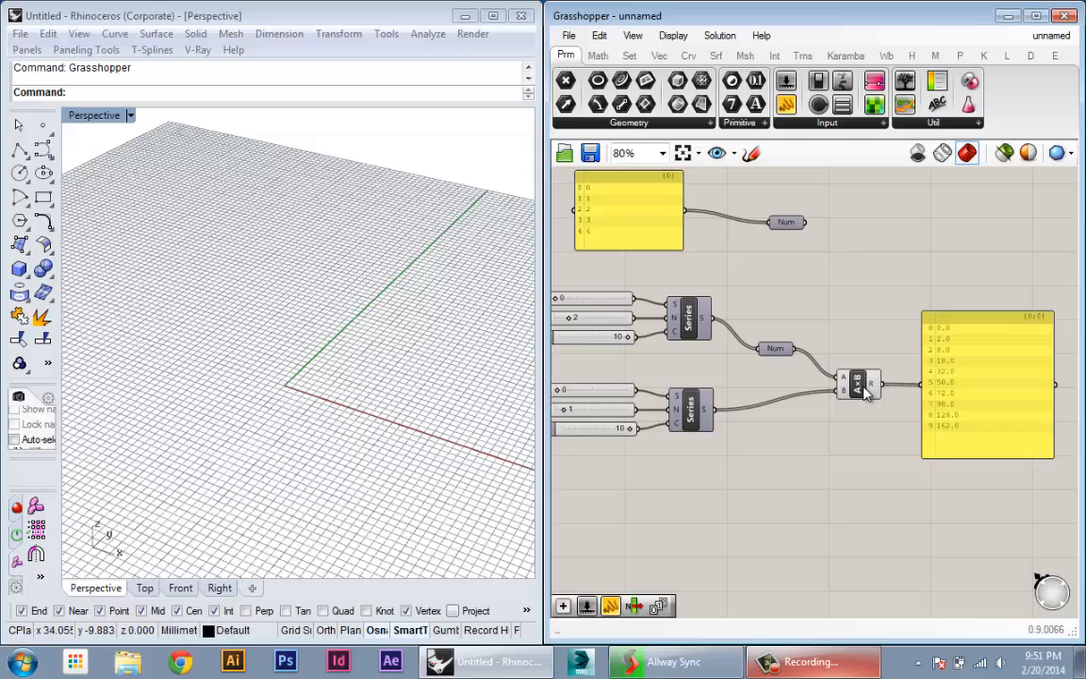
mouse_move(858, 384)
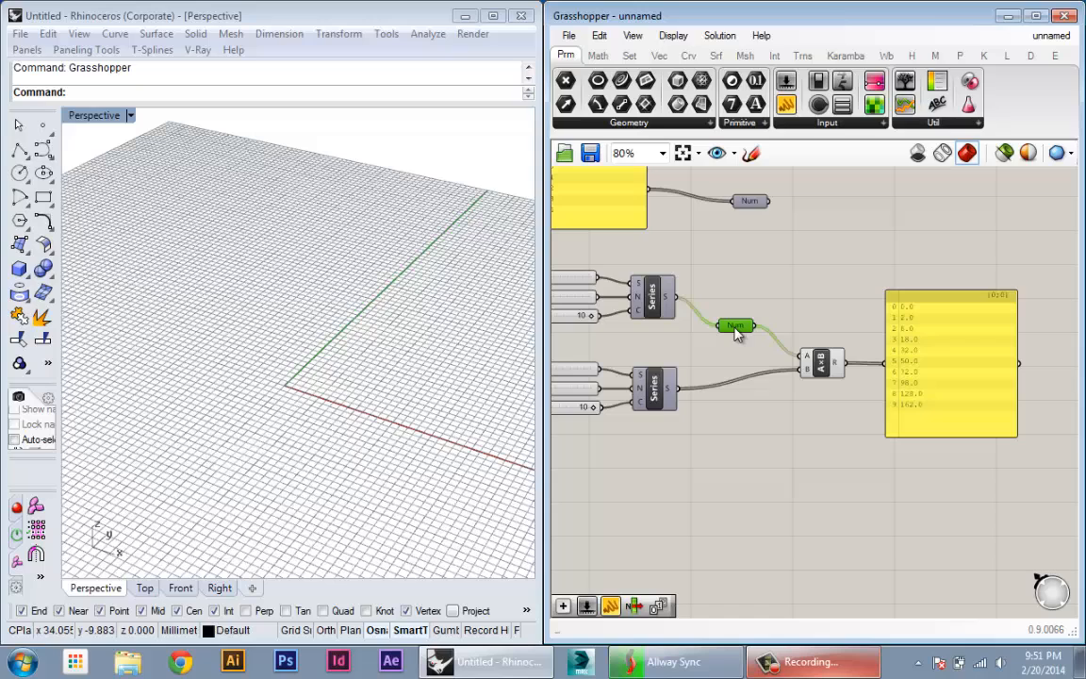
mouse_move(941, 377)
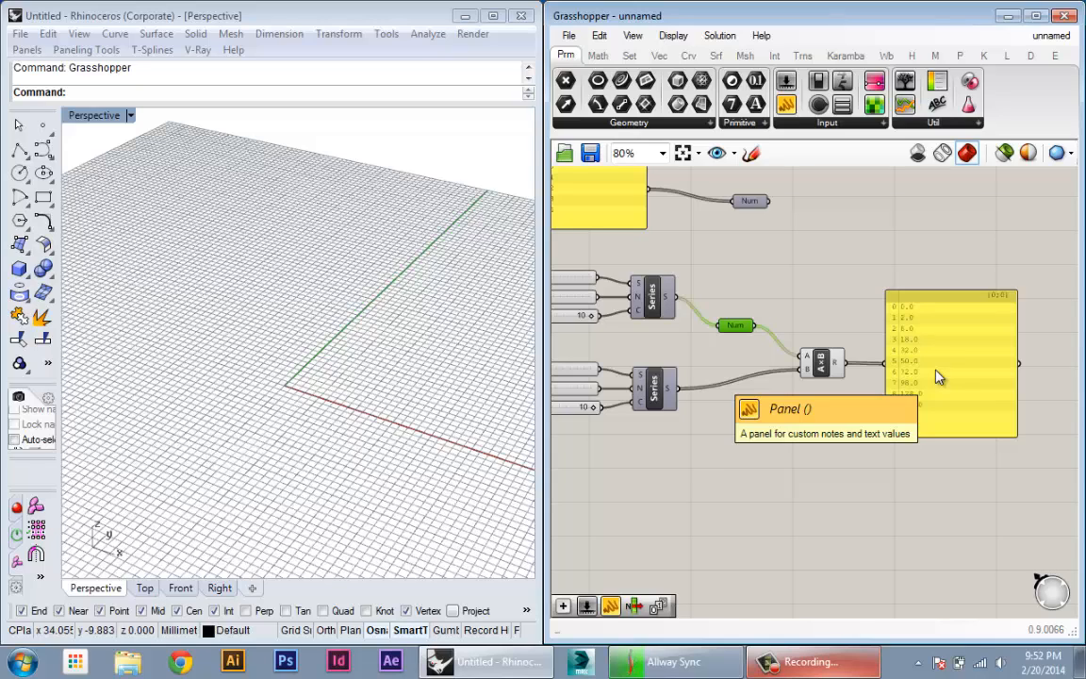
mouse_move(828, 295)
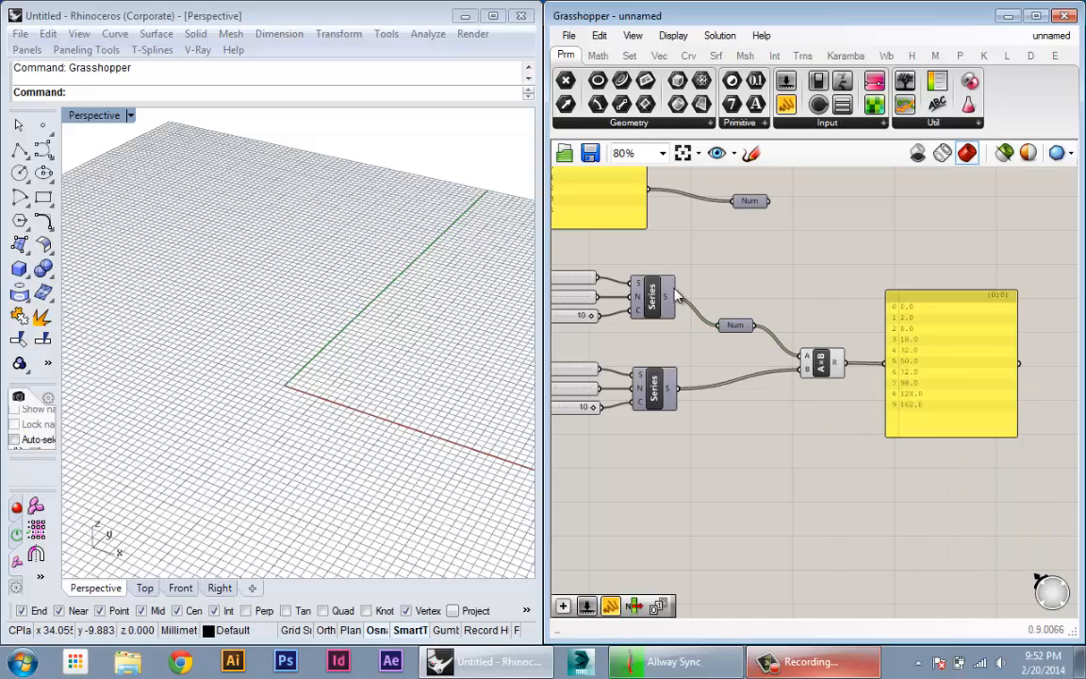
mouse_move(810, 361)
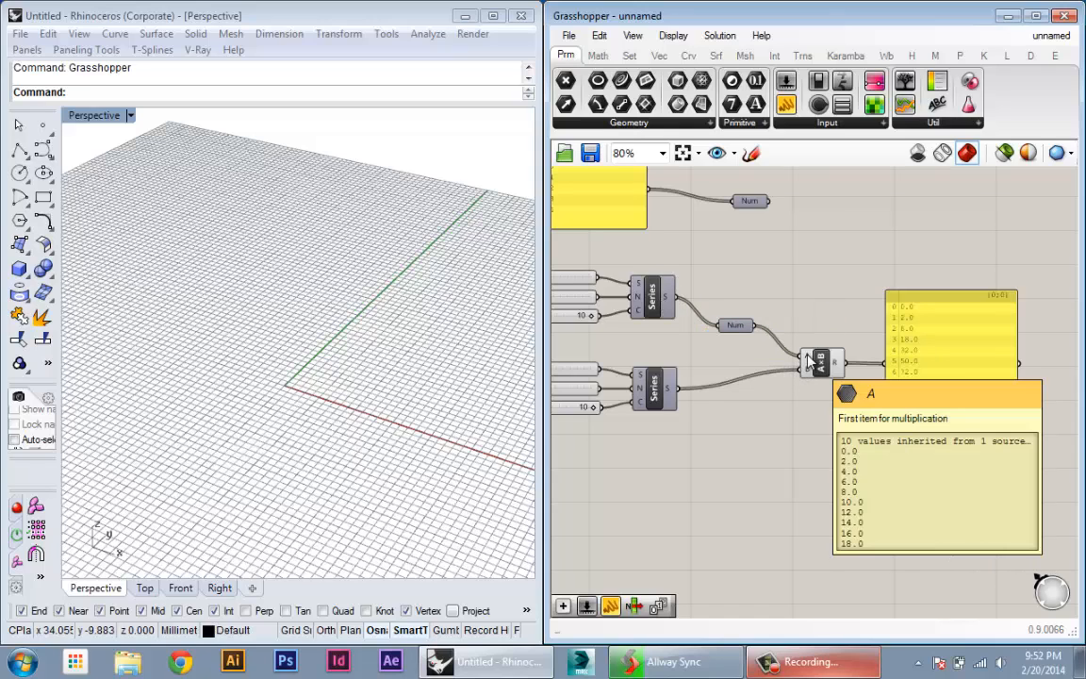
mouse_move(808, 374)
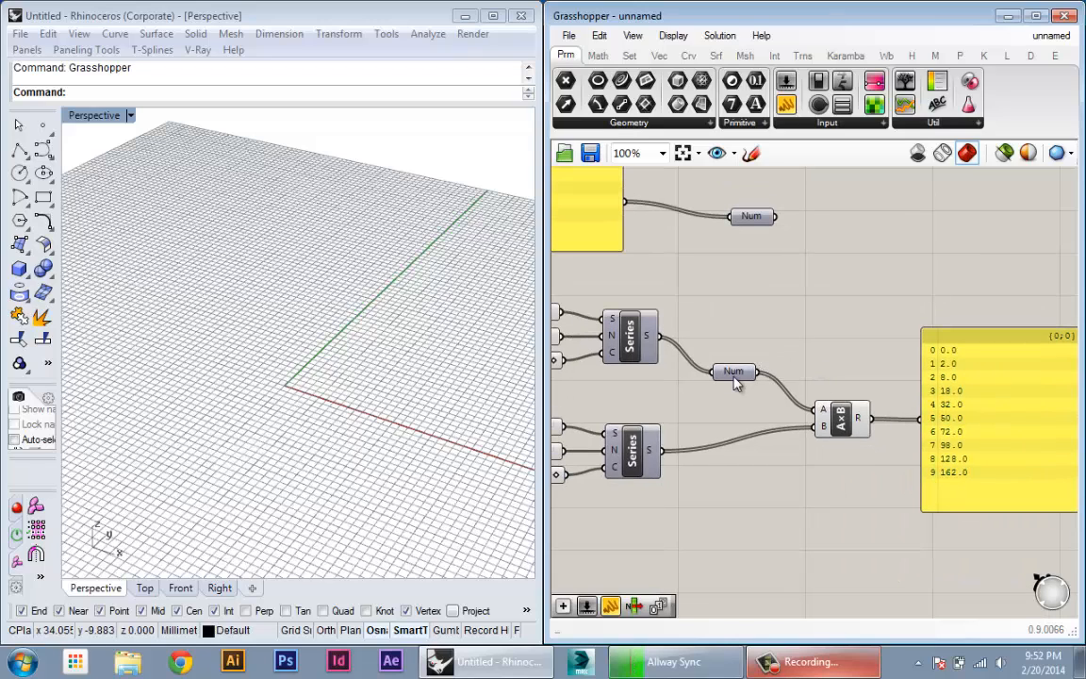
mouse_move(734, 372)
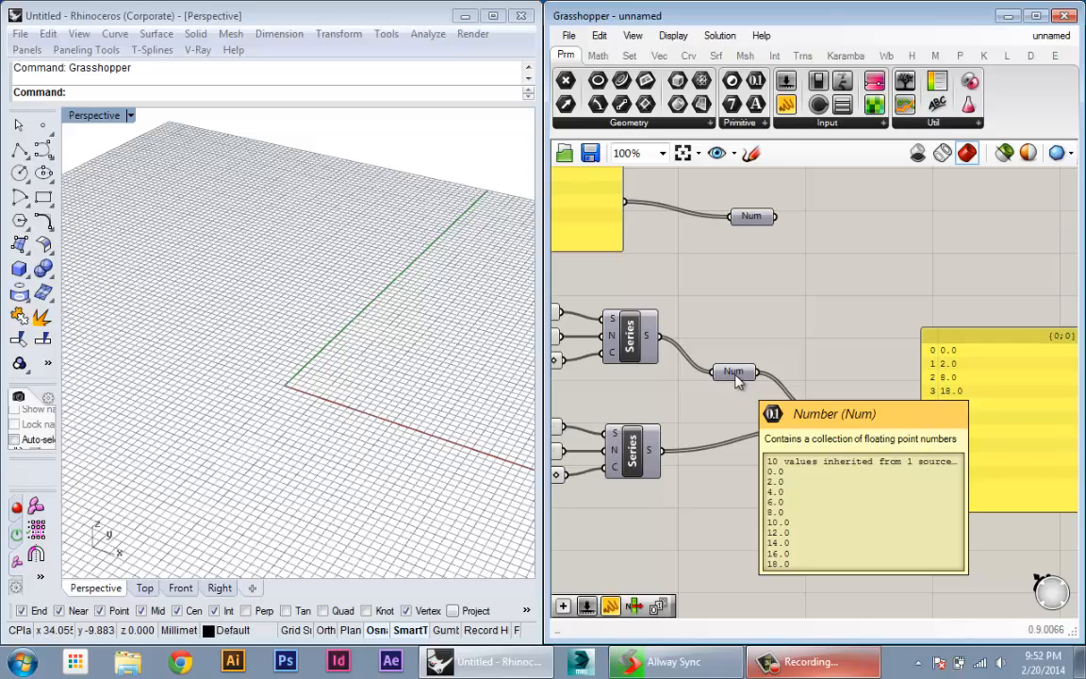
Switch the ribbon from the Math tab to the Set tab of list and tree components.
left_click(598, 55)
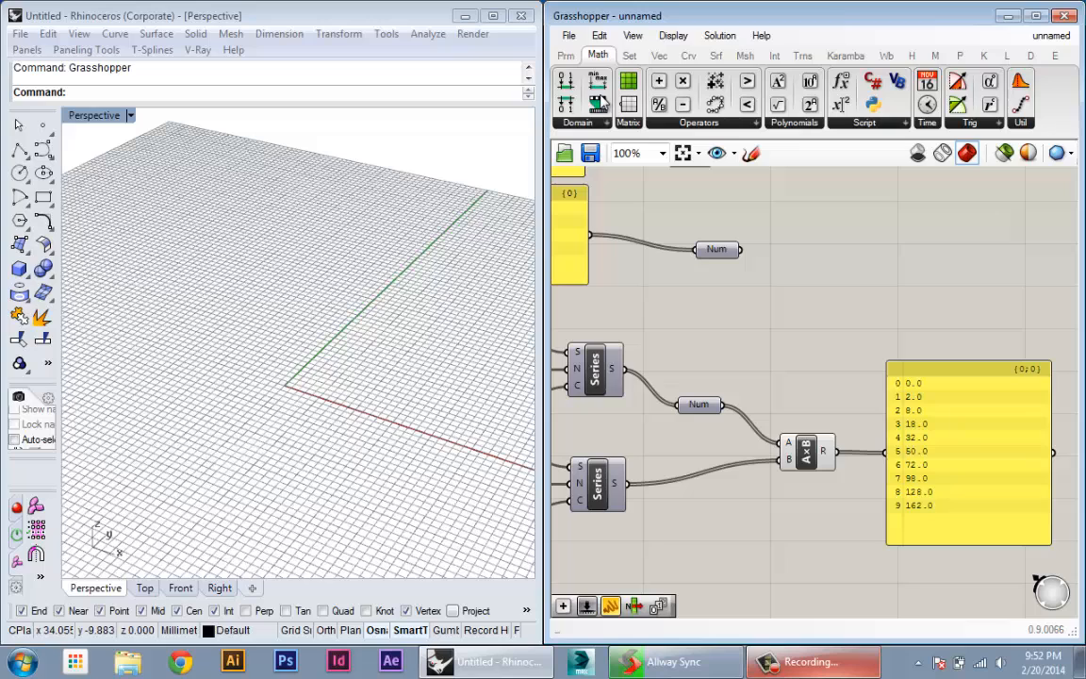
left_click(629, 55)
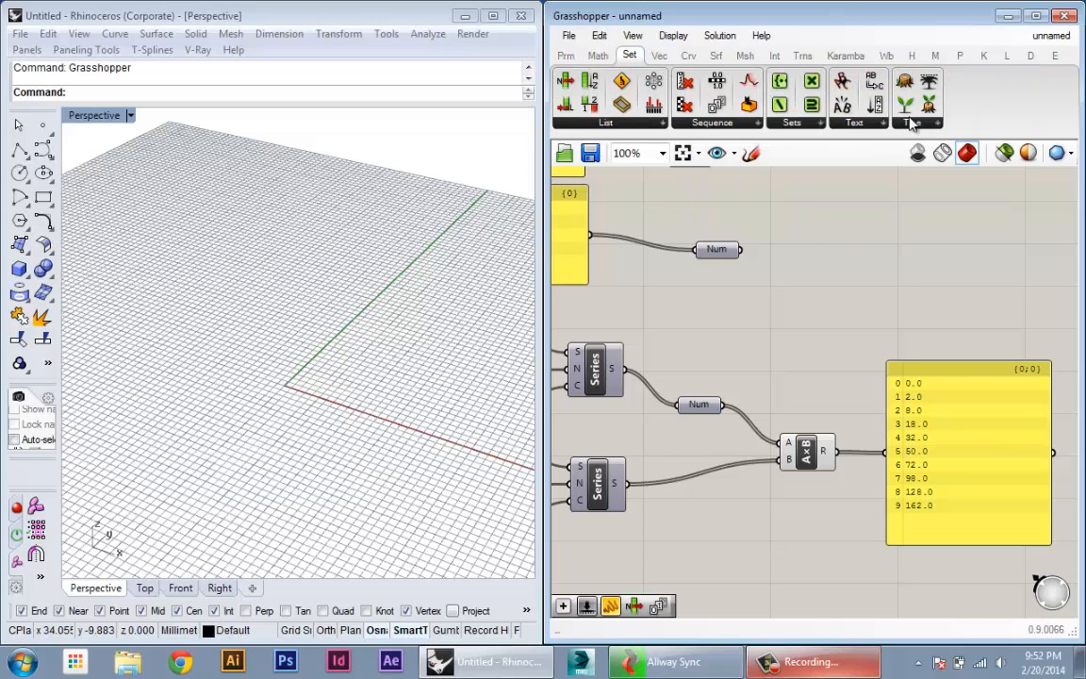
left_click(912, 123)
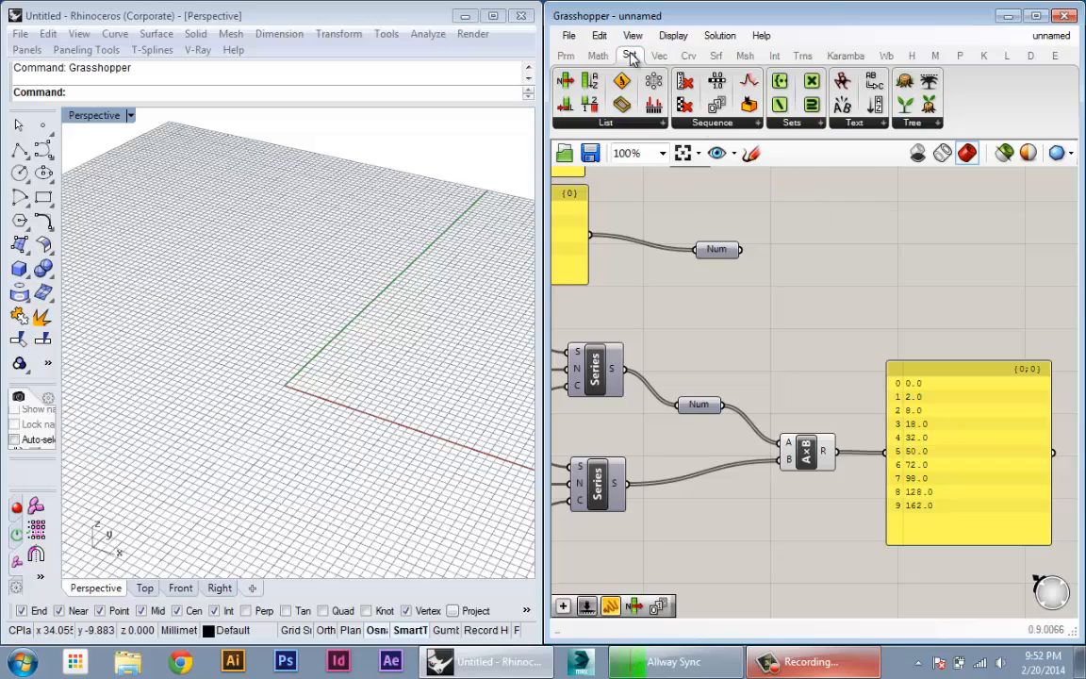
Place Graft Tree from the Set > Tree dropdown and wire Num into its T input.
left_click(912, 123)
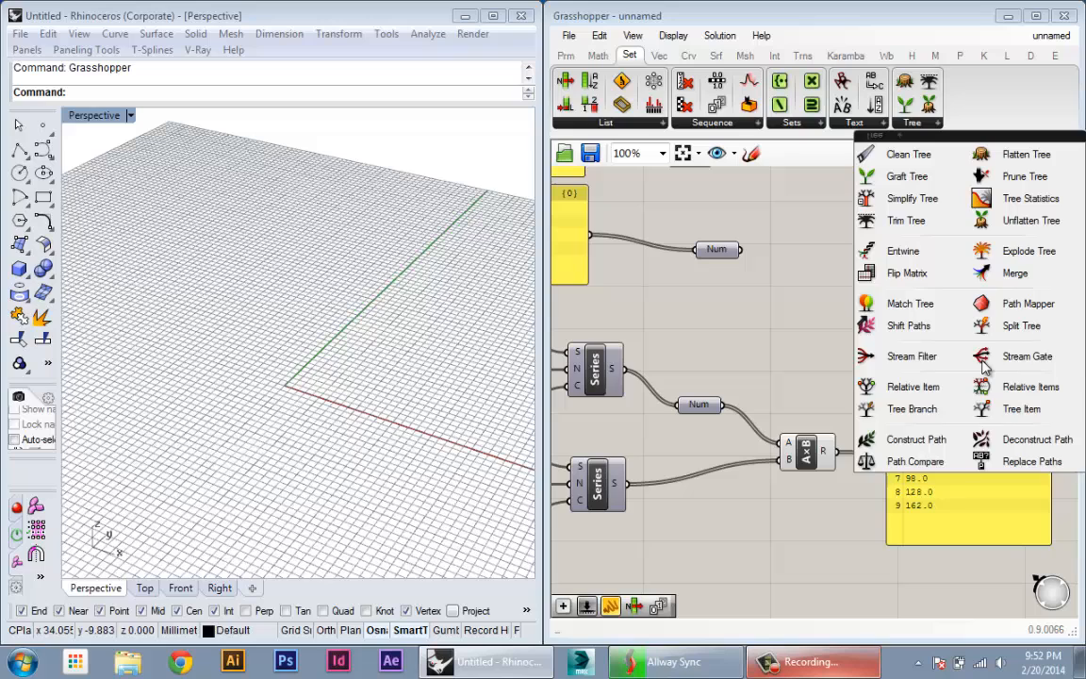
mouse_move(952, 349)
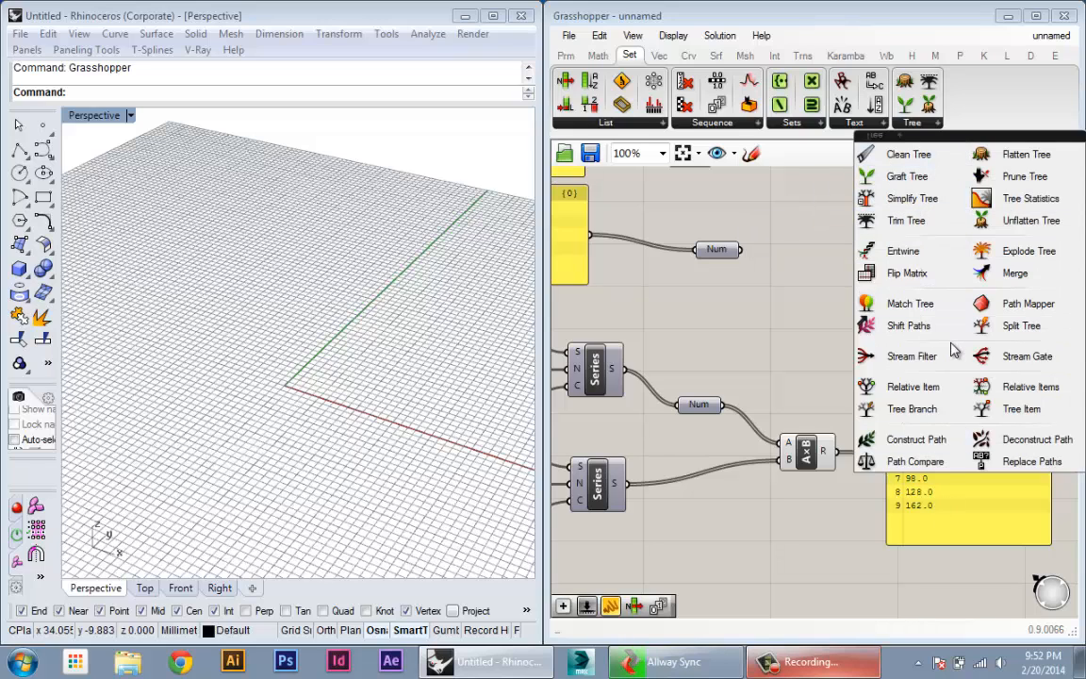
mouse_move(907, 177)
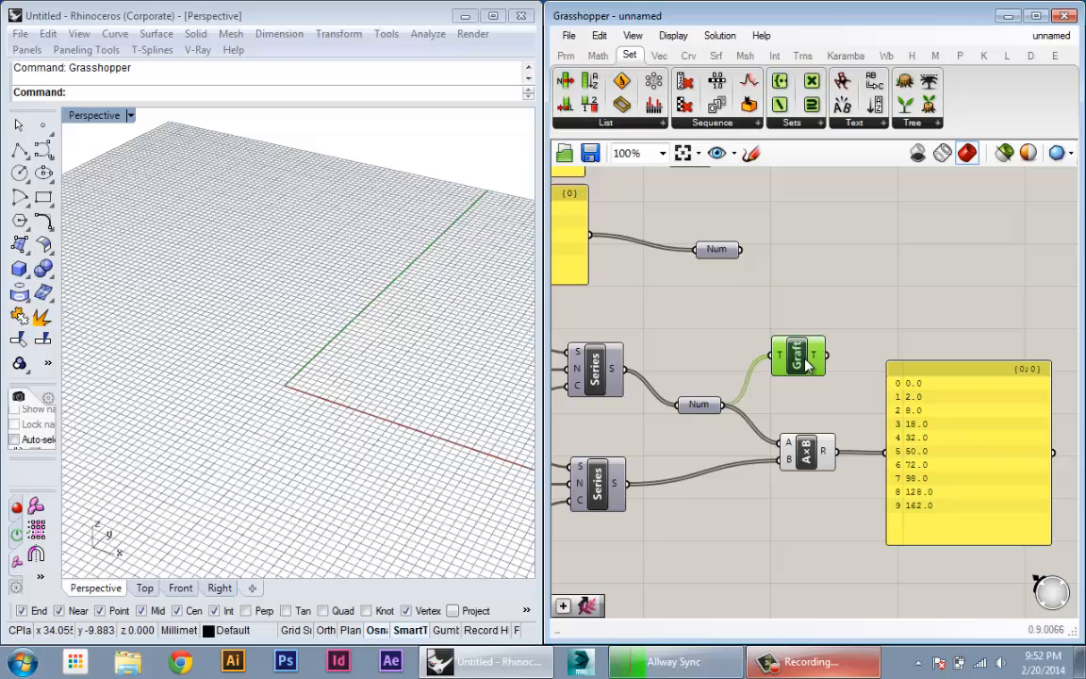
left_click_drag(798, 355, 830, 318)
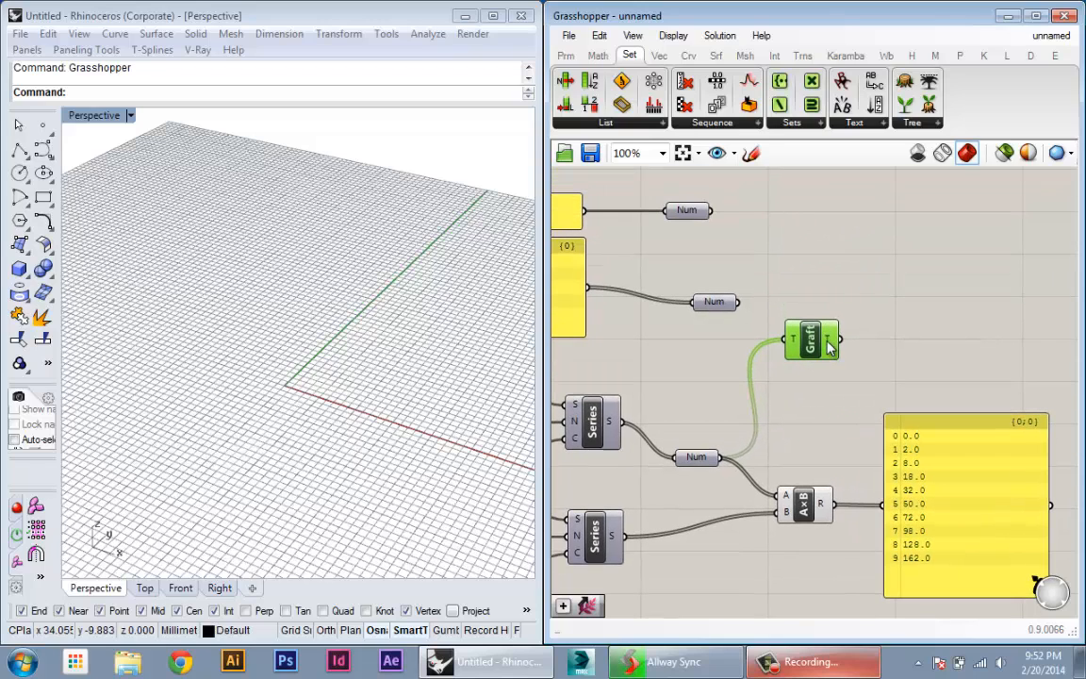
mouse_move(826, 342)
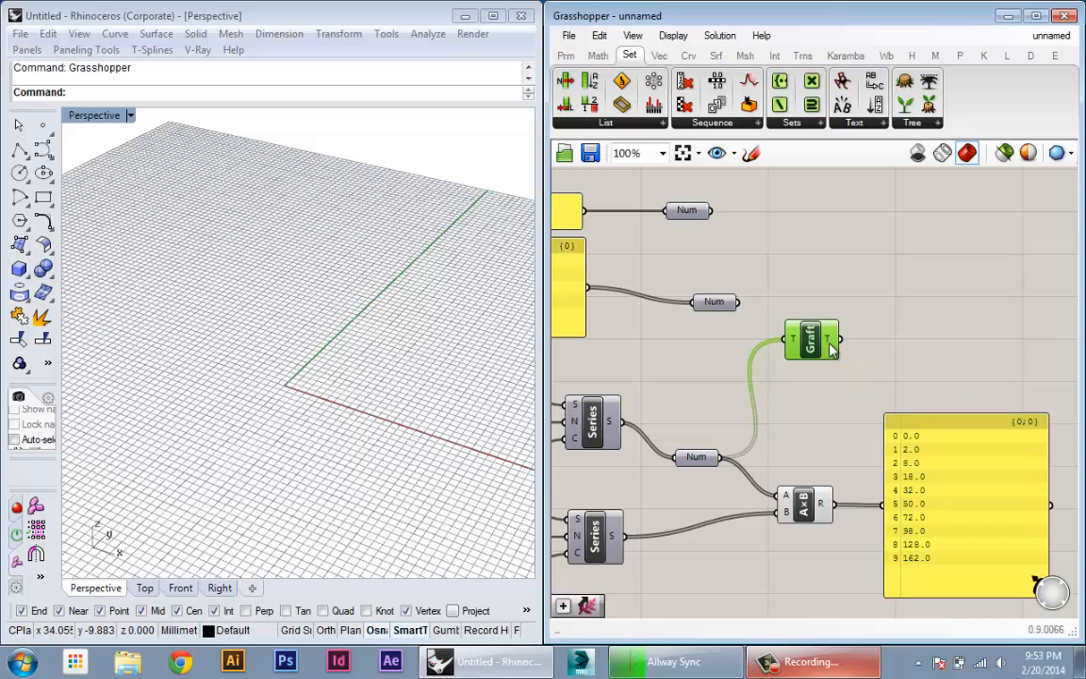
mouse_move(811, 335)
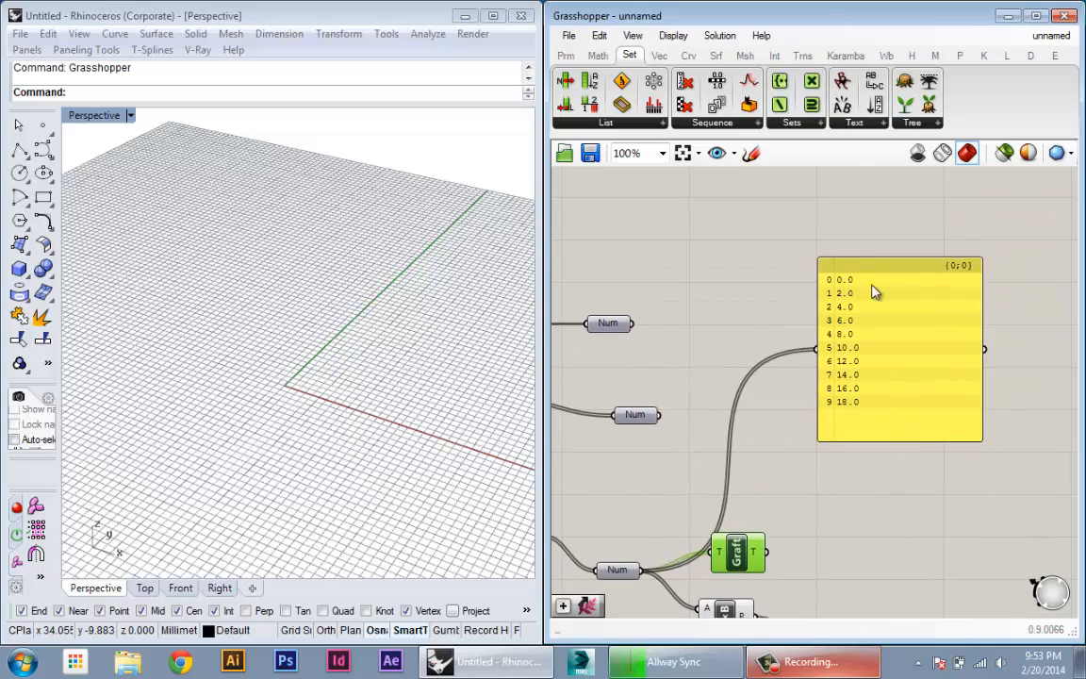
mouse_move(957, 277)
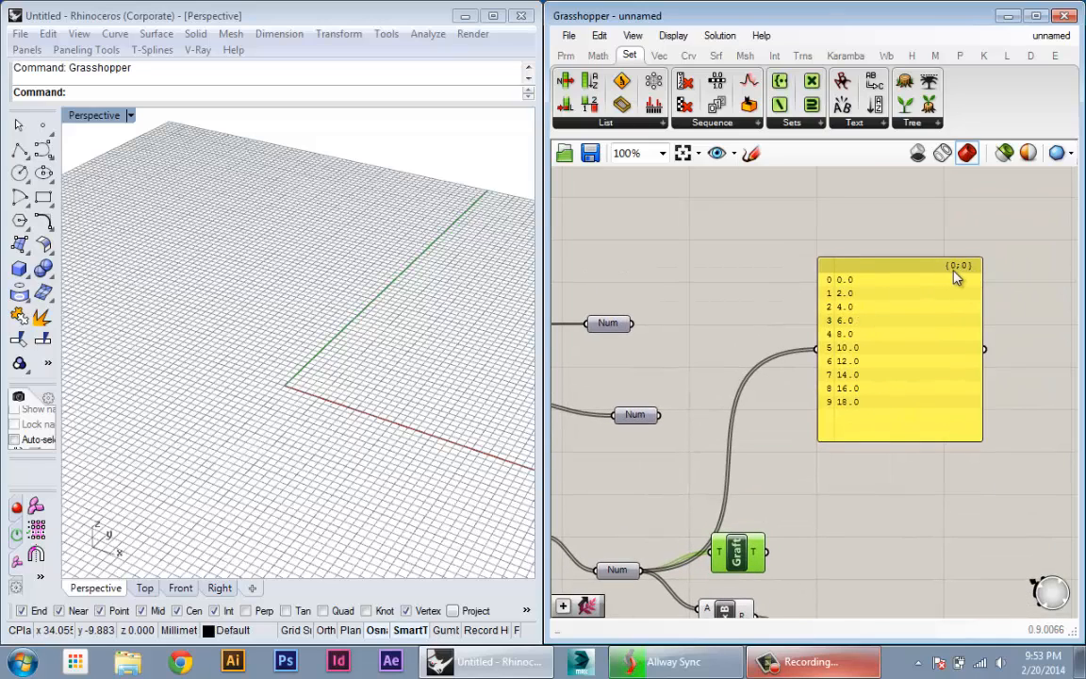
mouse_move(946, 275)
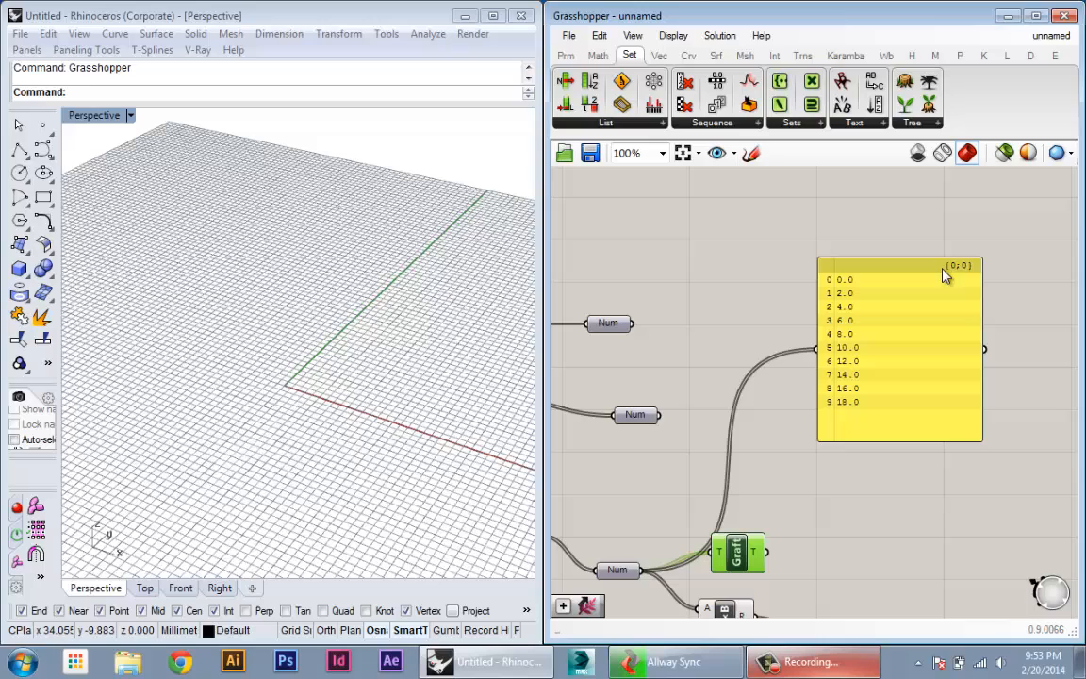
mouse_move(857, 275)
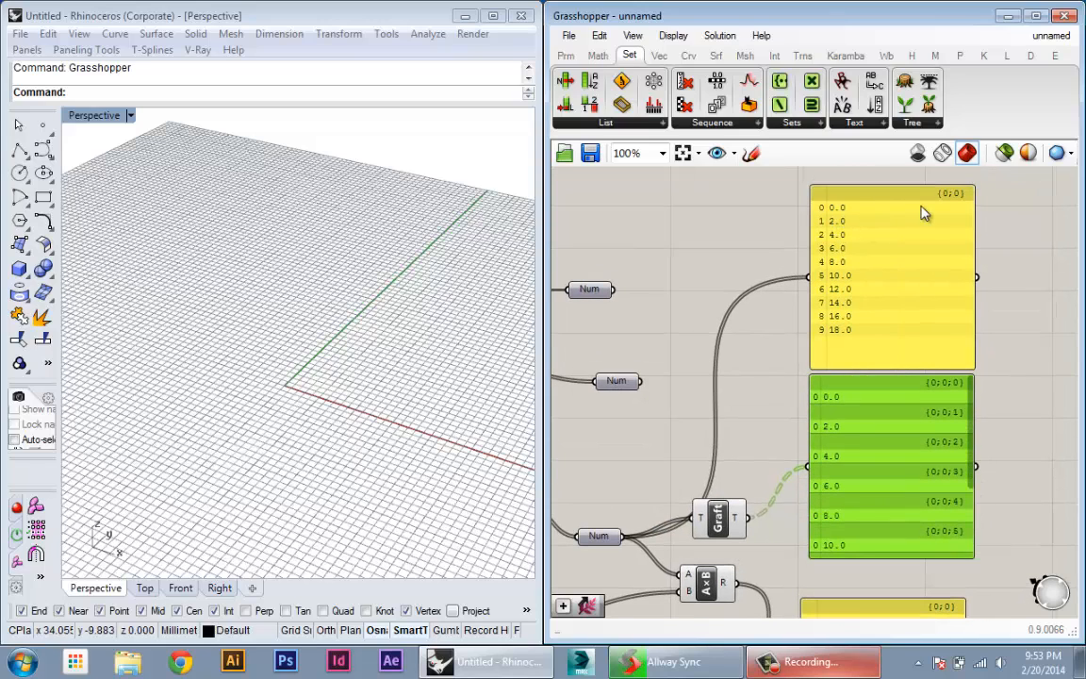
mouse_move(842, 327)
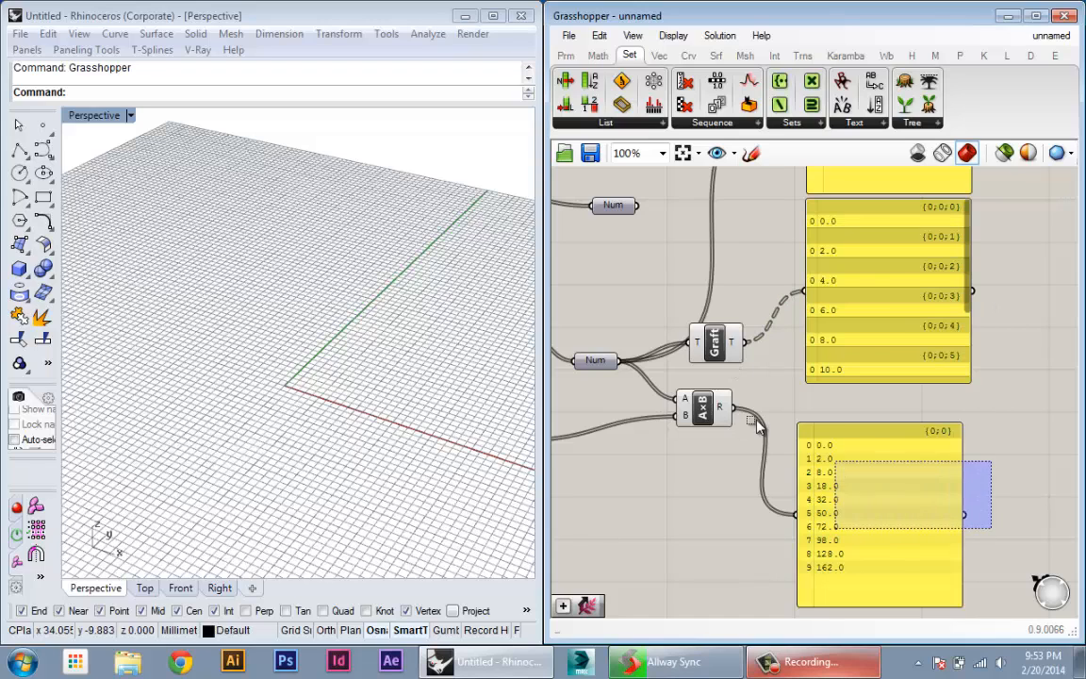
left_click_drag(702, 407, 844, 464)
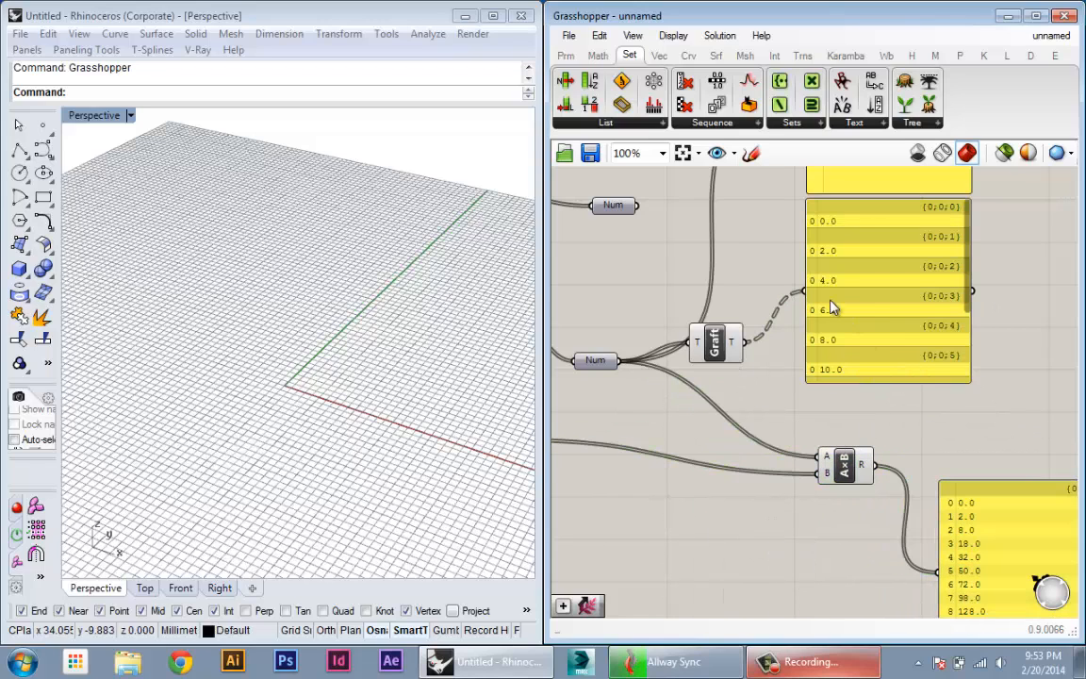
scroll("down", 3)
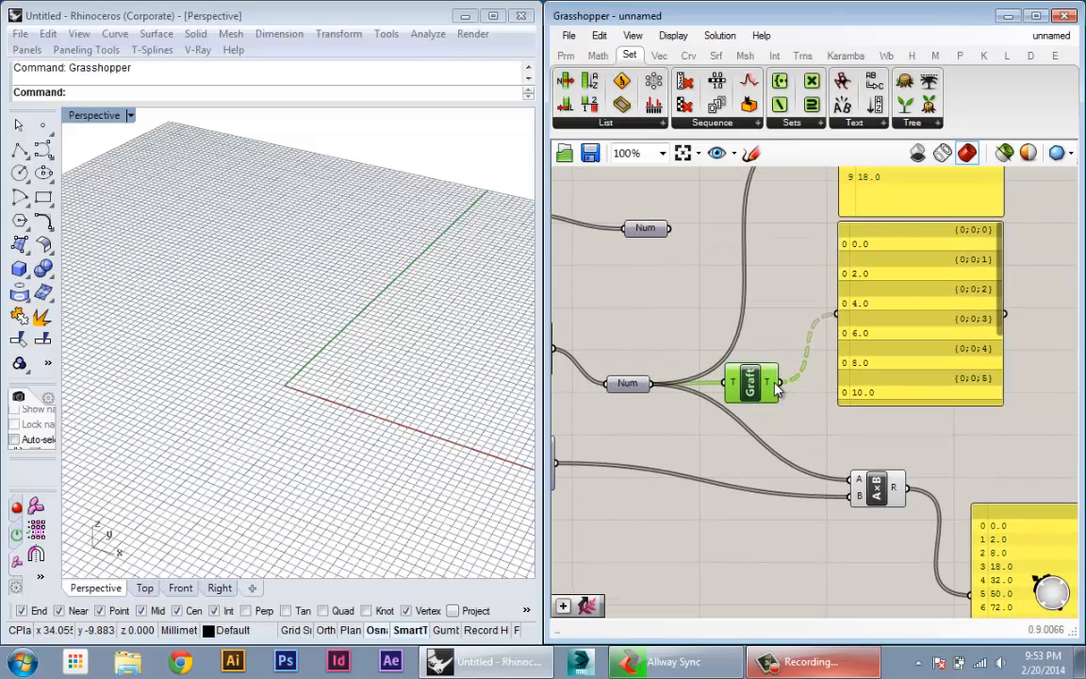
mouse_move(773, 387)
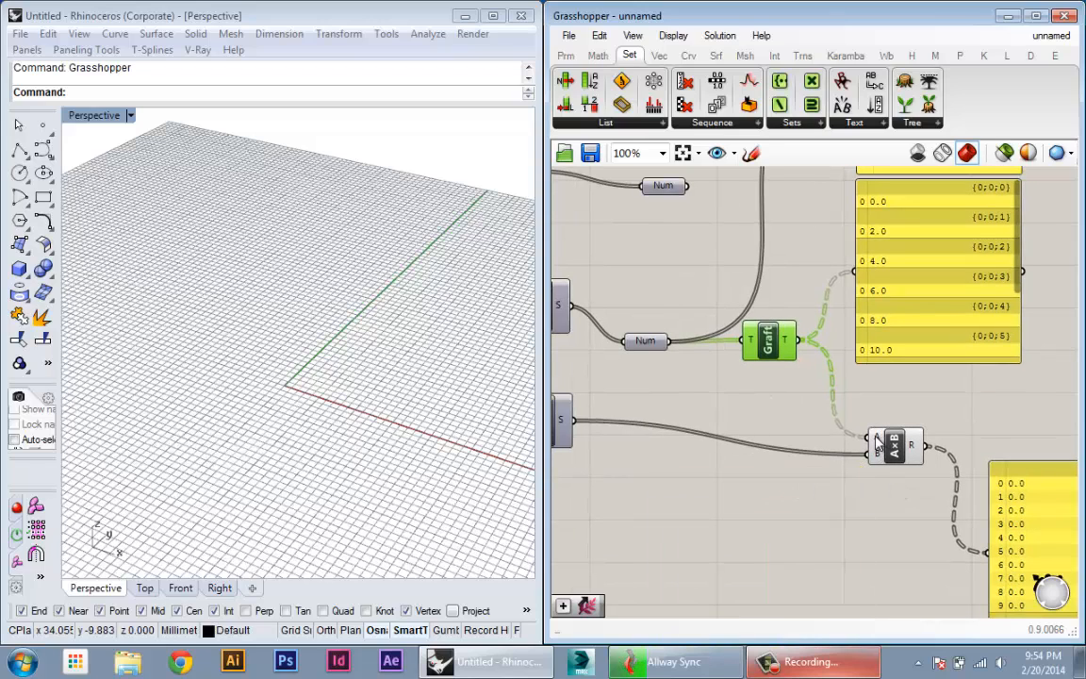
scroll("down", 3)
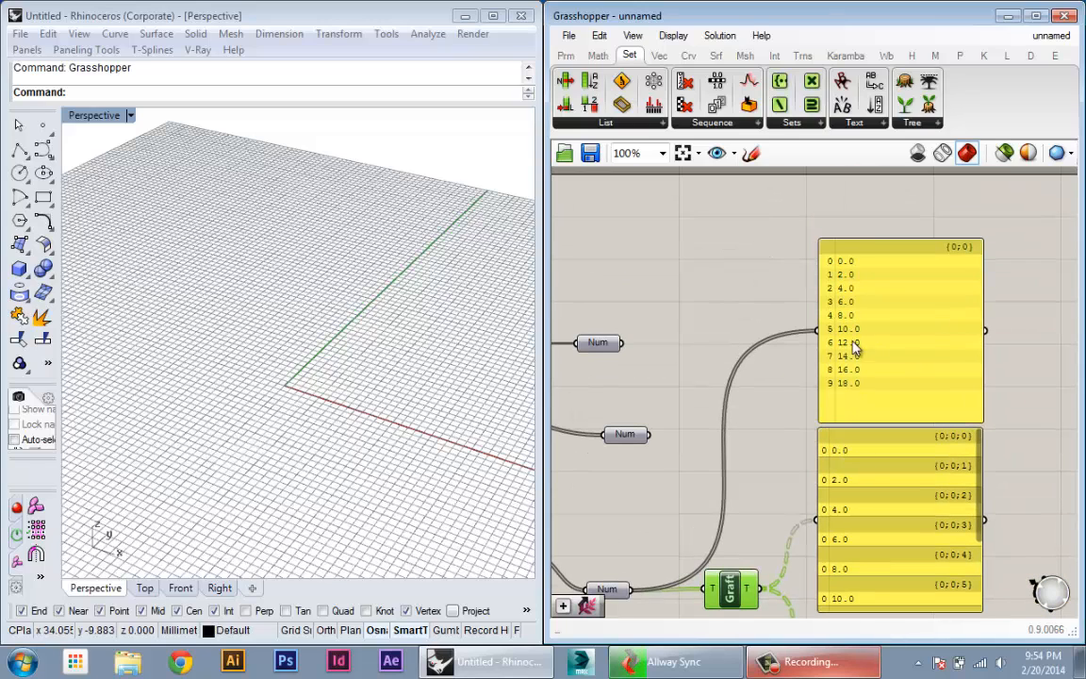
mouse_move(858, 396)
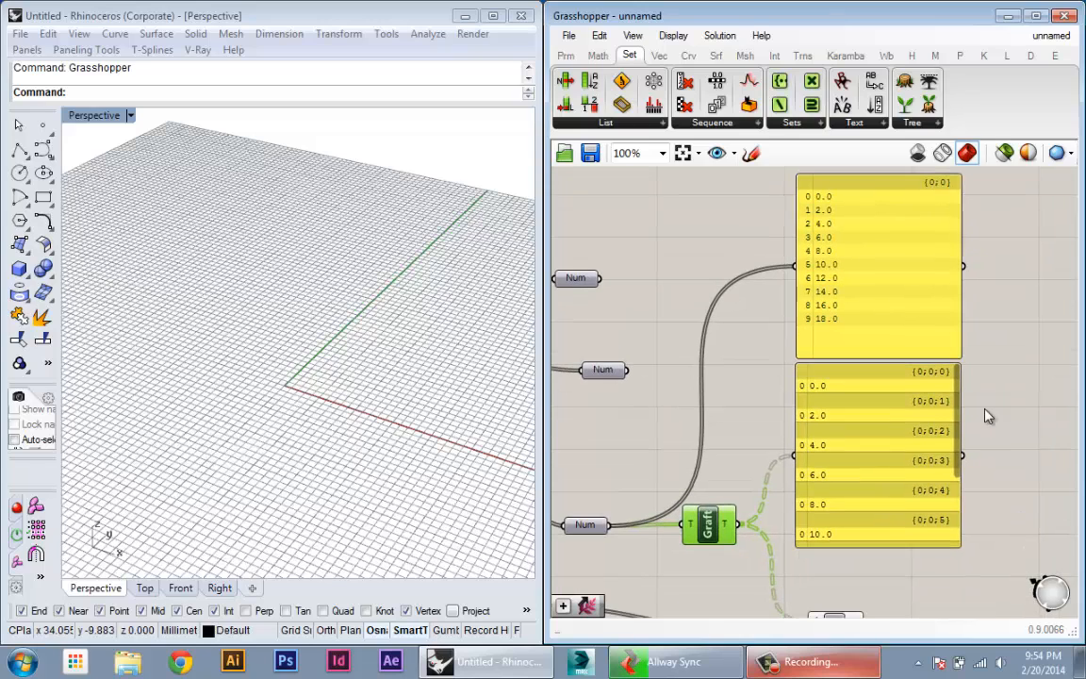
mouse_move(853, 394)
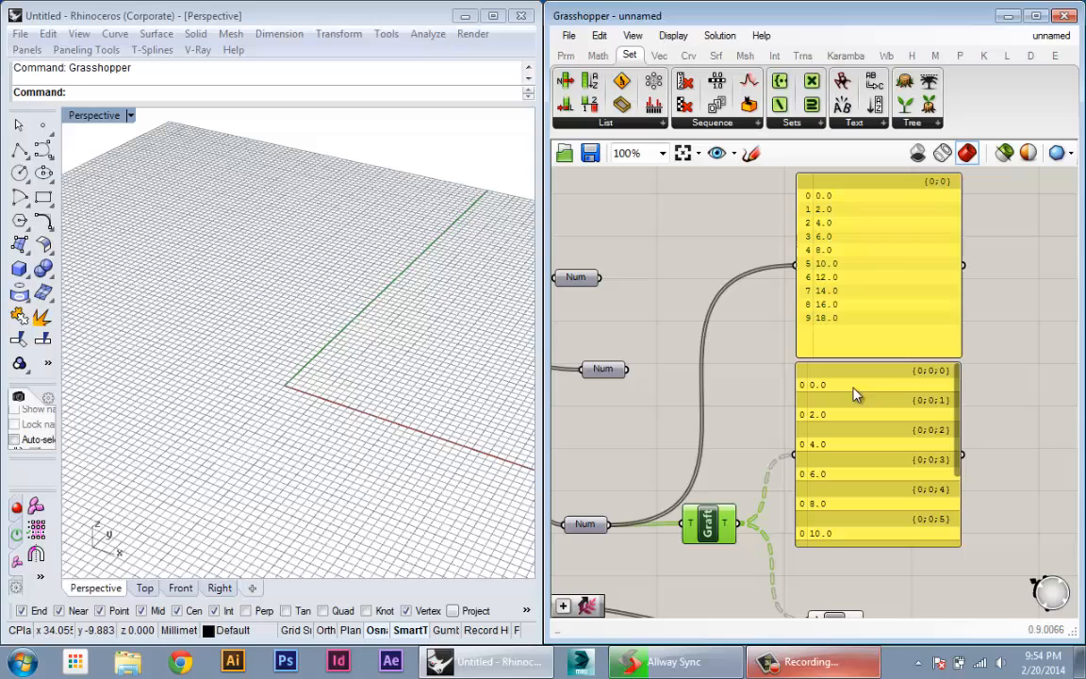
mouse_move(860, 275)
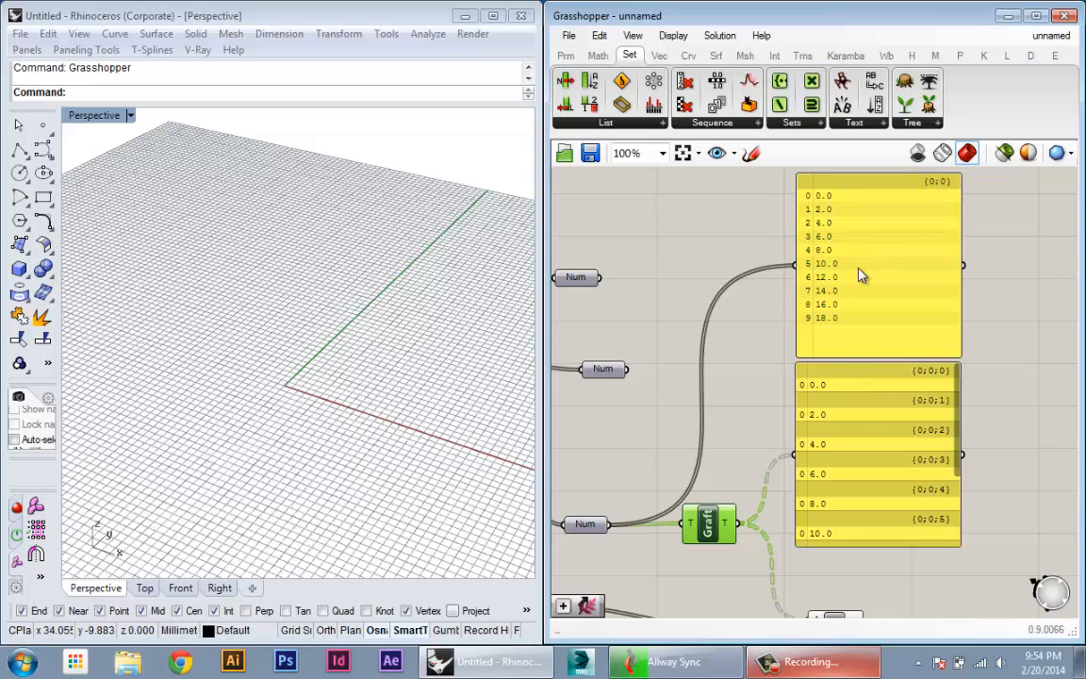
mouse_move(856, 196)
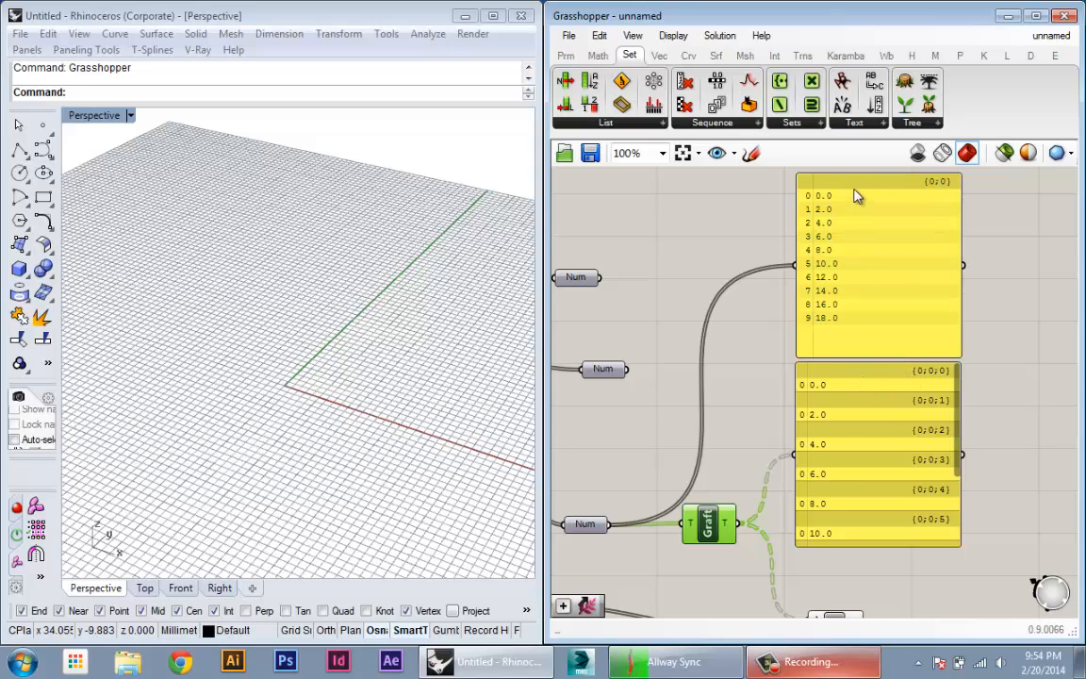
mouse_move(825, 408)
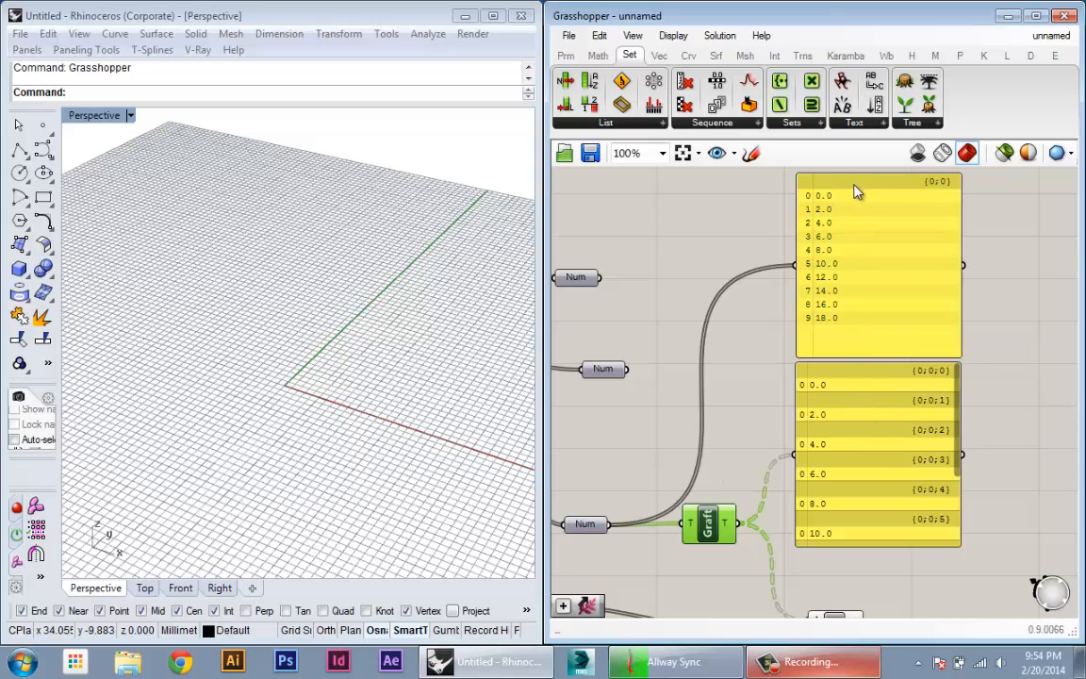
mouse_move(866, 329)
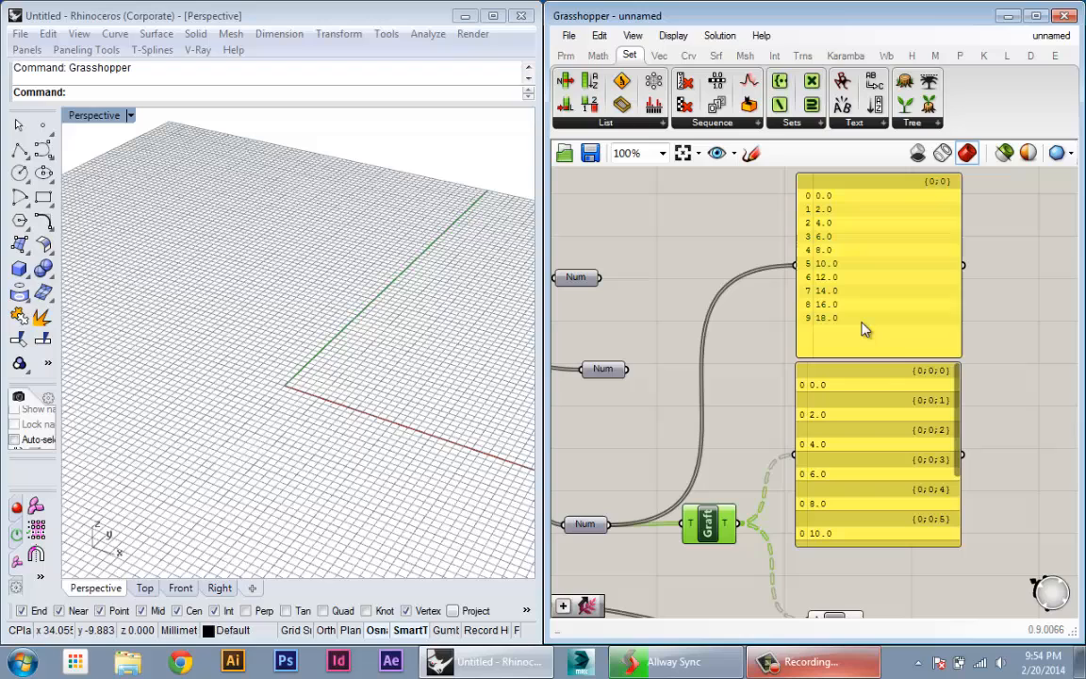
mouse_move(863, 330)
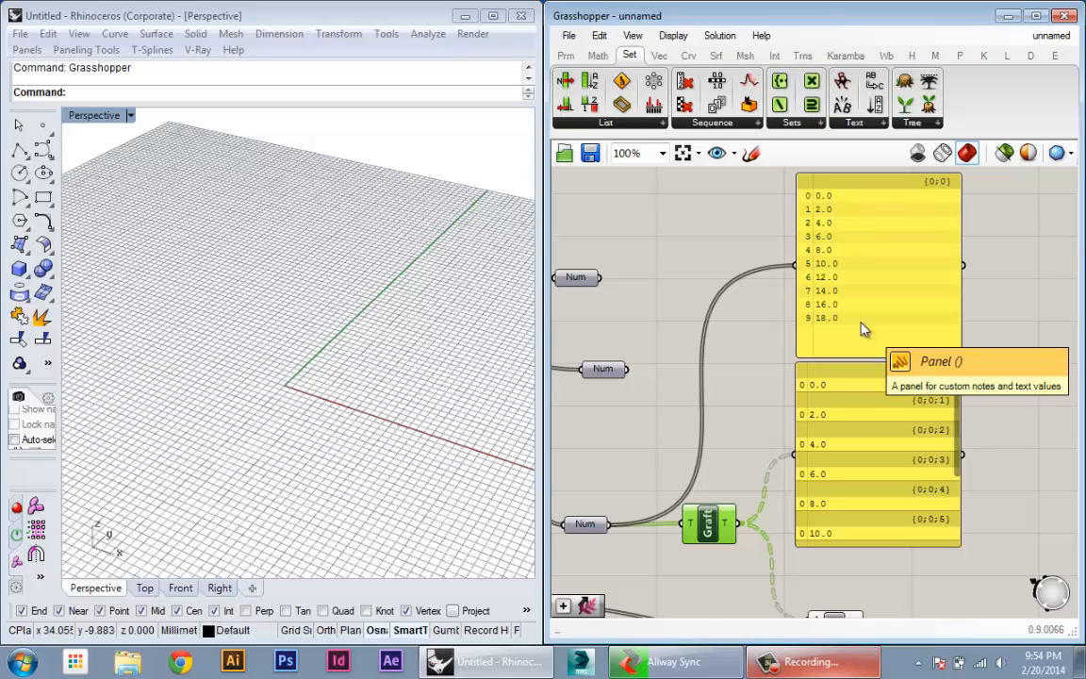
mouse_move(866, 358)
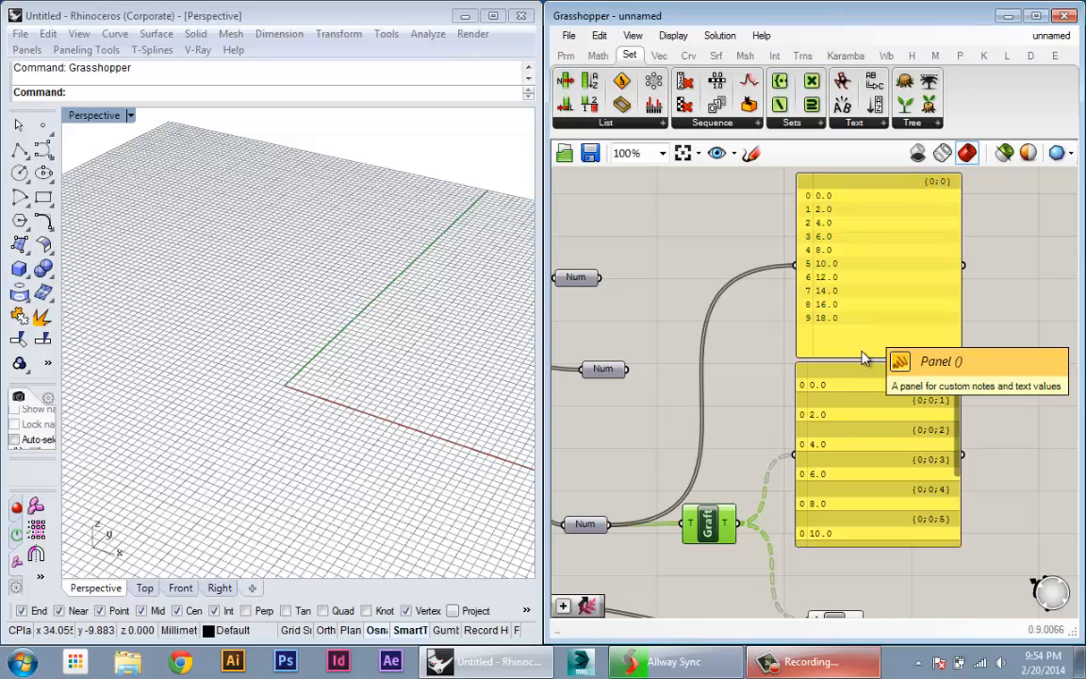
Zoom and pan the canvas to the panel on A×B's R output.
scroll("down", 3)
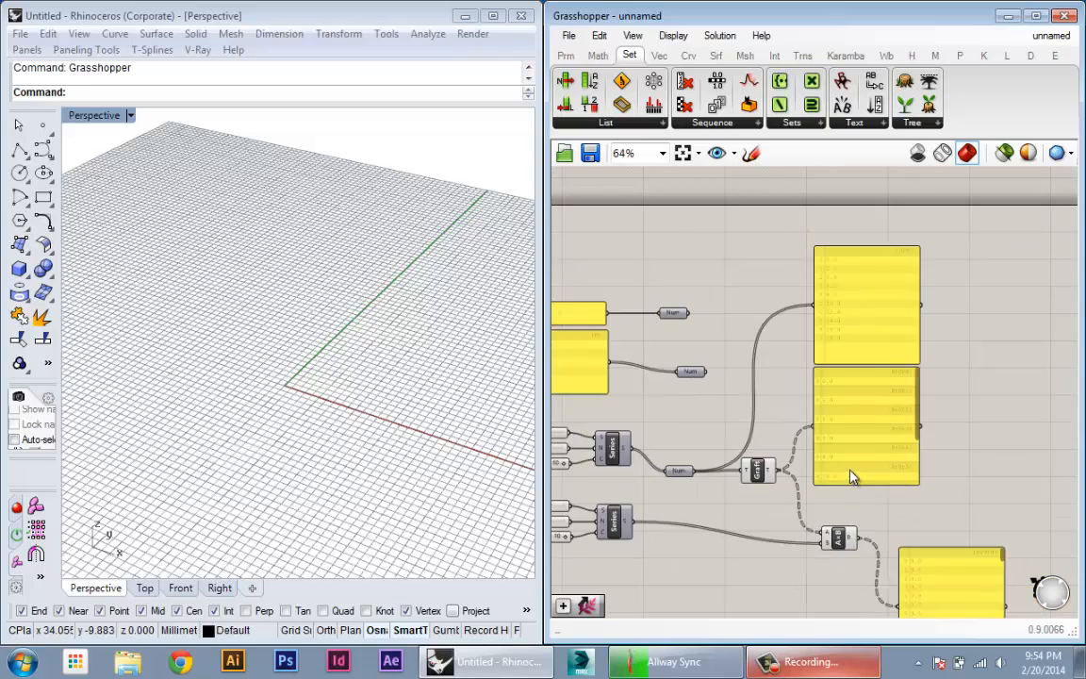
scroll("up", 3)
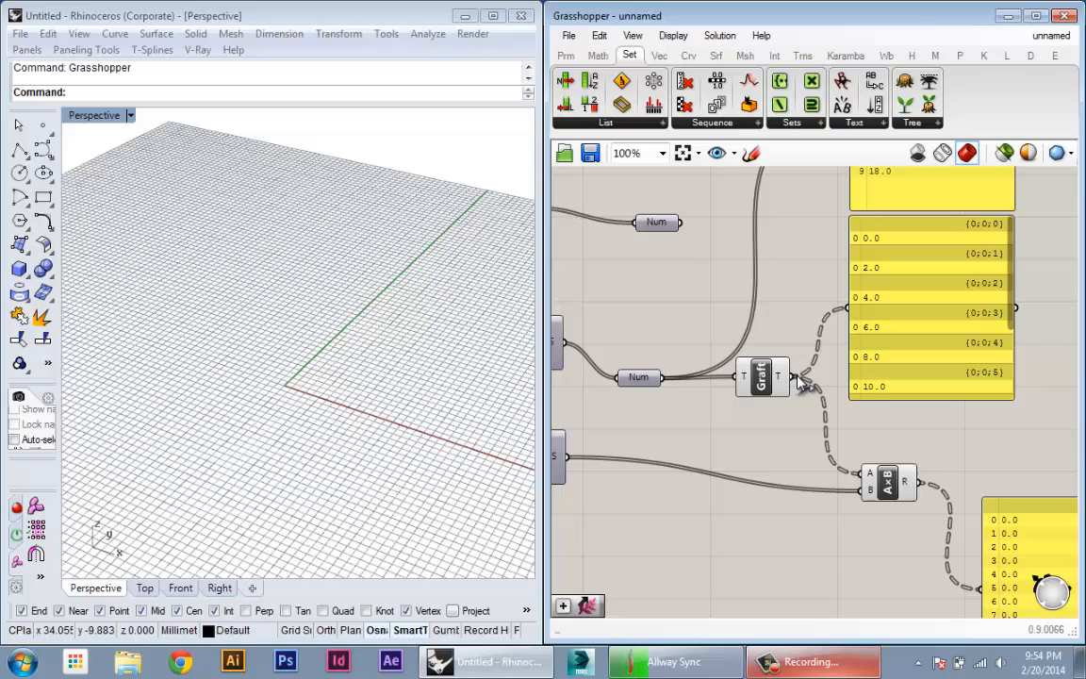
scroll("down", 3)
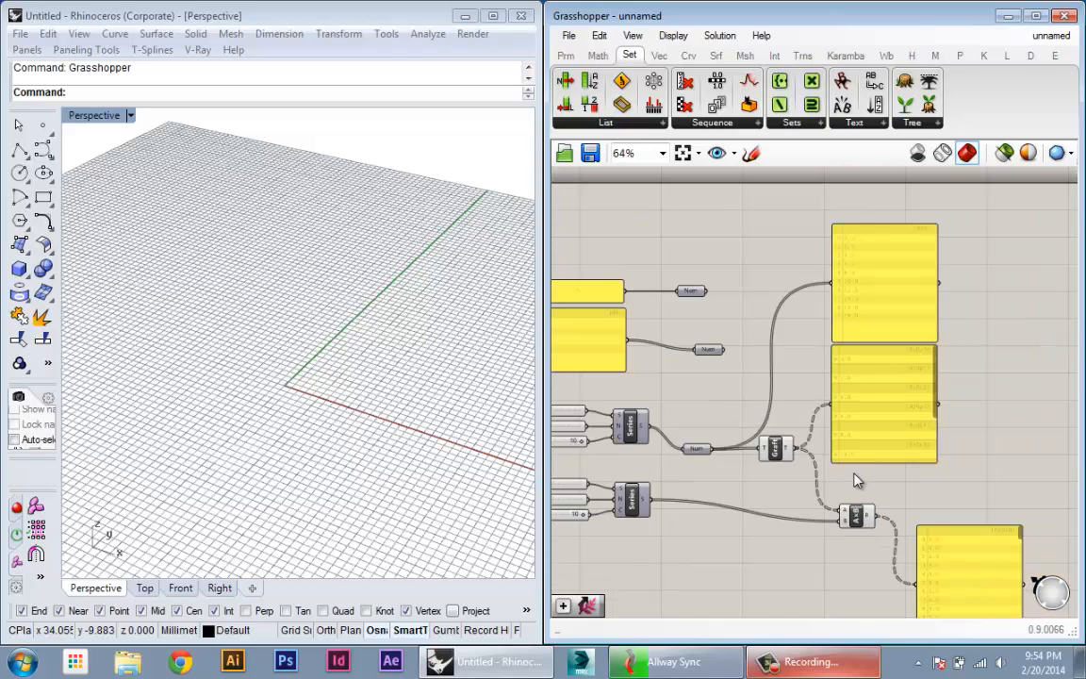
scroll("up", 3)
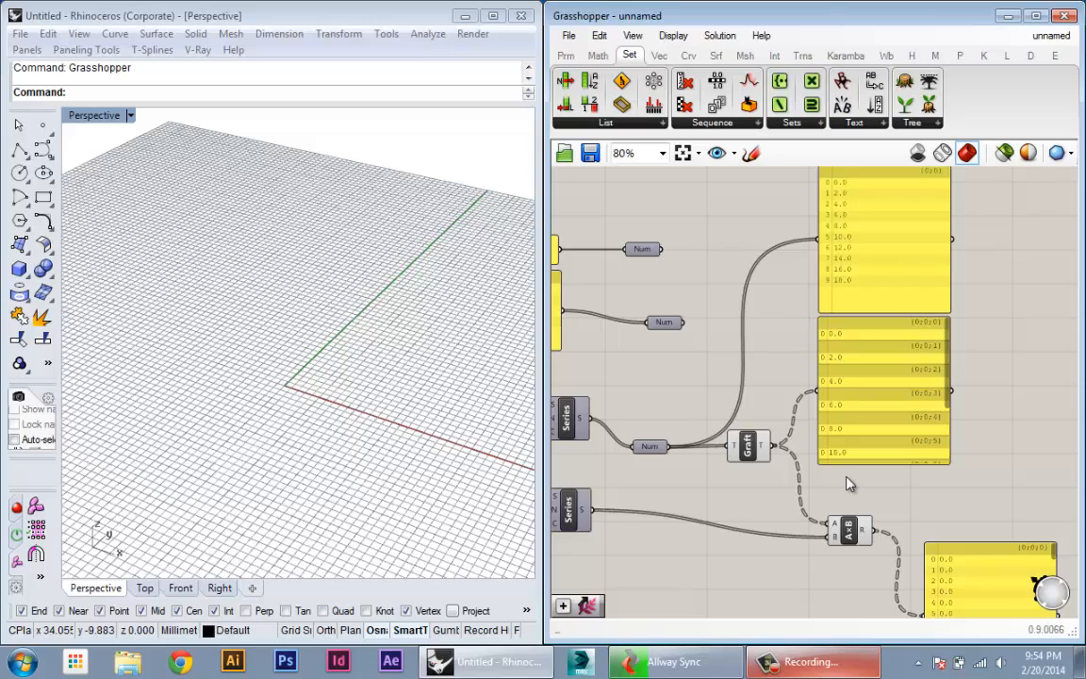
mouse_move(817, 471)
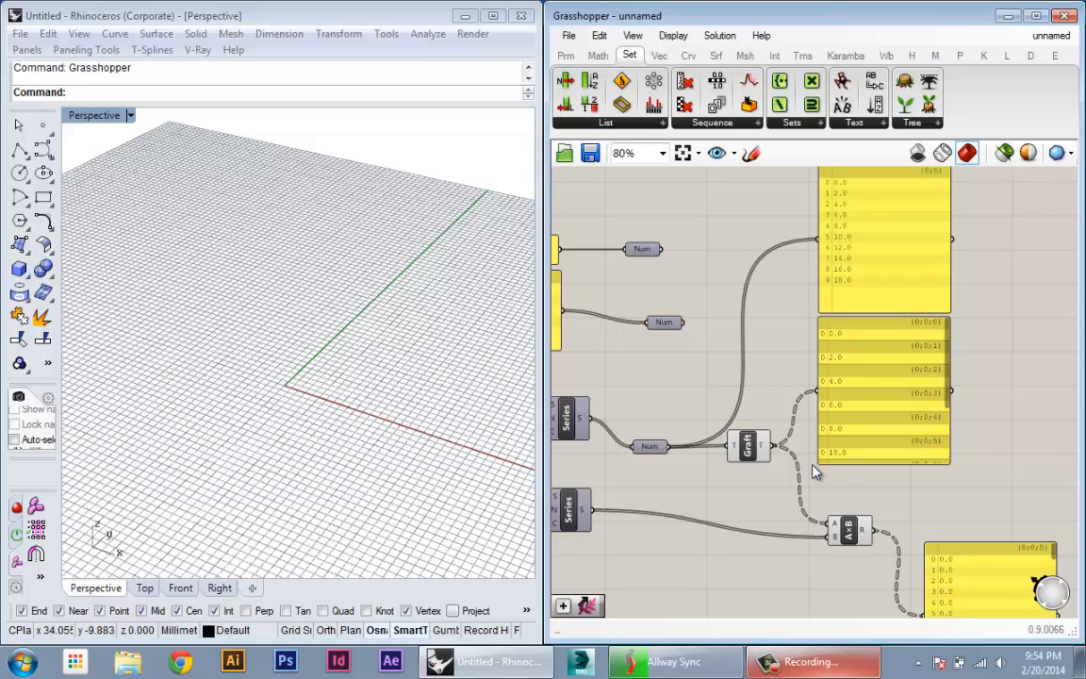
mouse_move(823, 523)
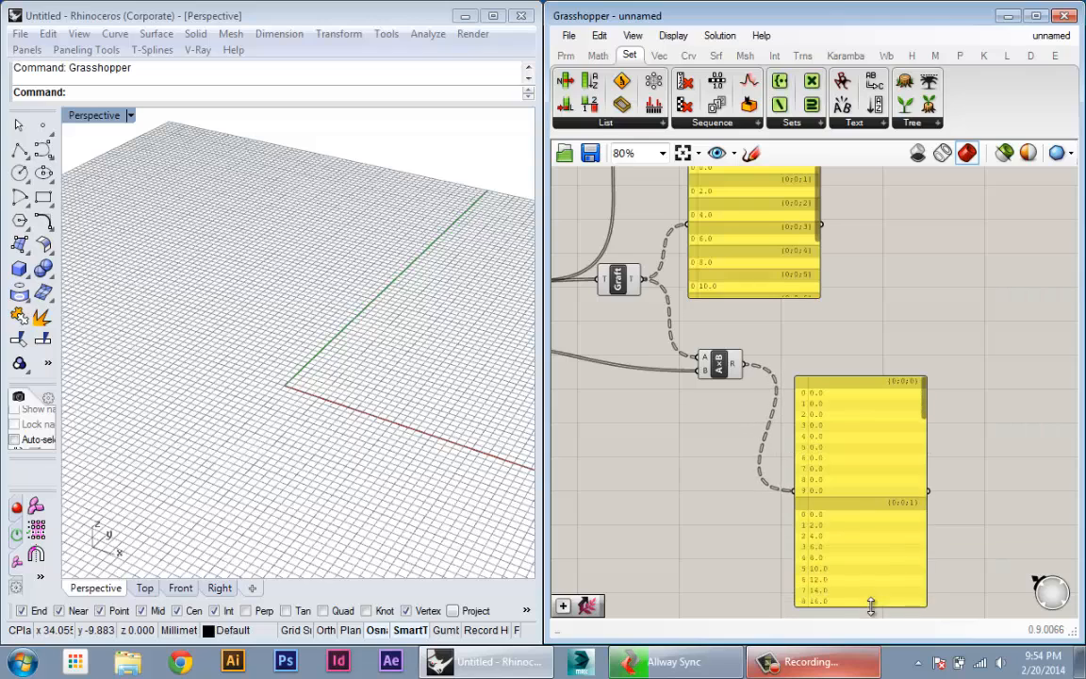
scroll("up", 3)
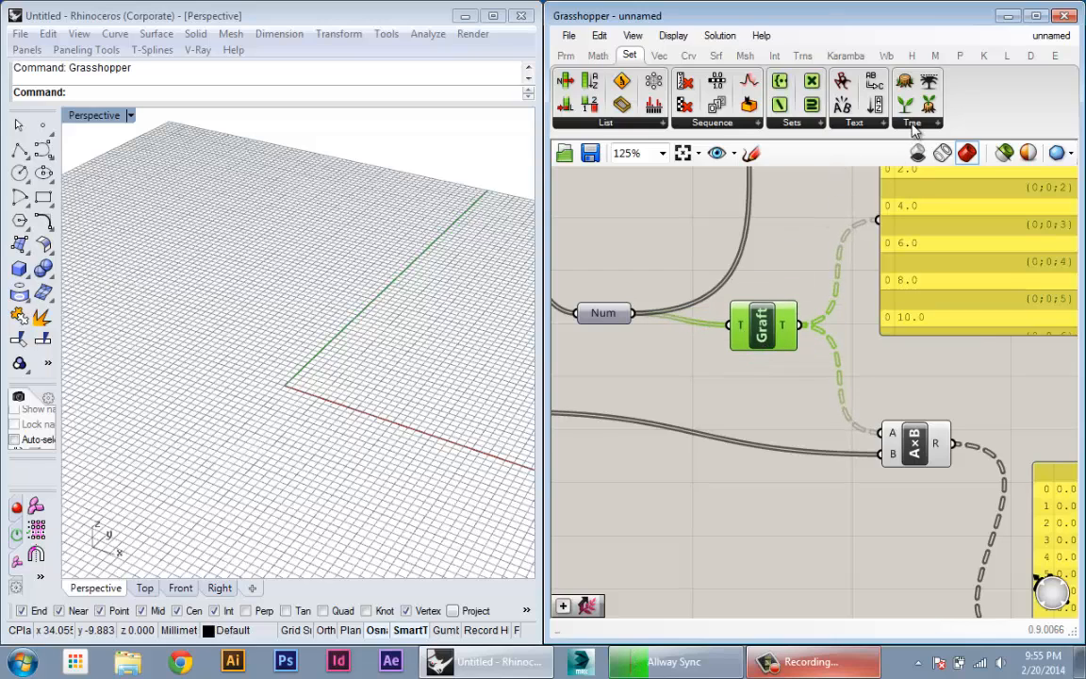
Show the Reverse, Flatten and Graft options for A×B's A input.
scroll("down", 3)
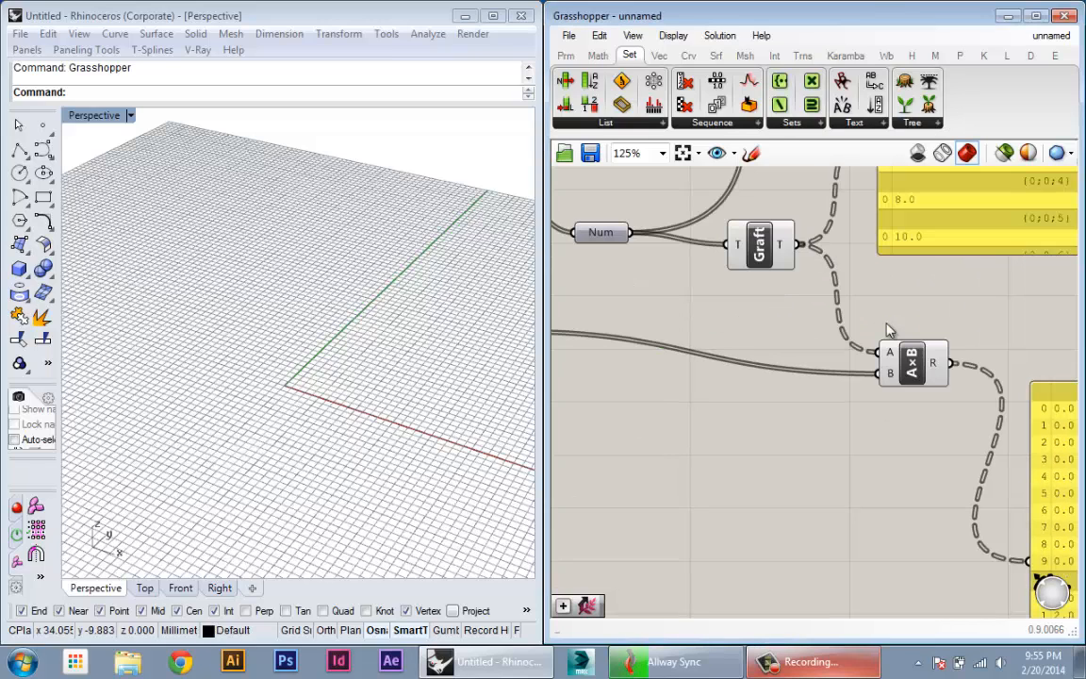
right_click(890, 351)
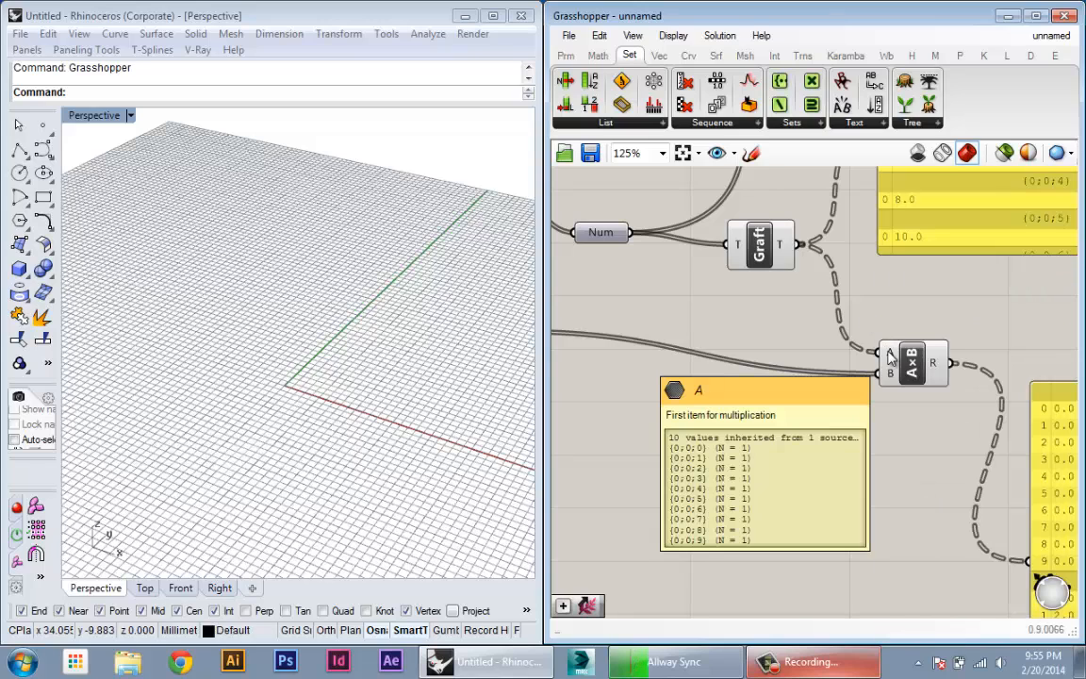
mouse_move(933, 364)
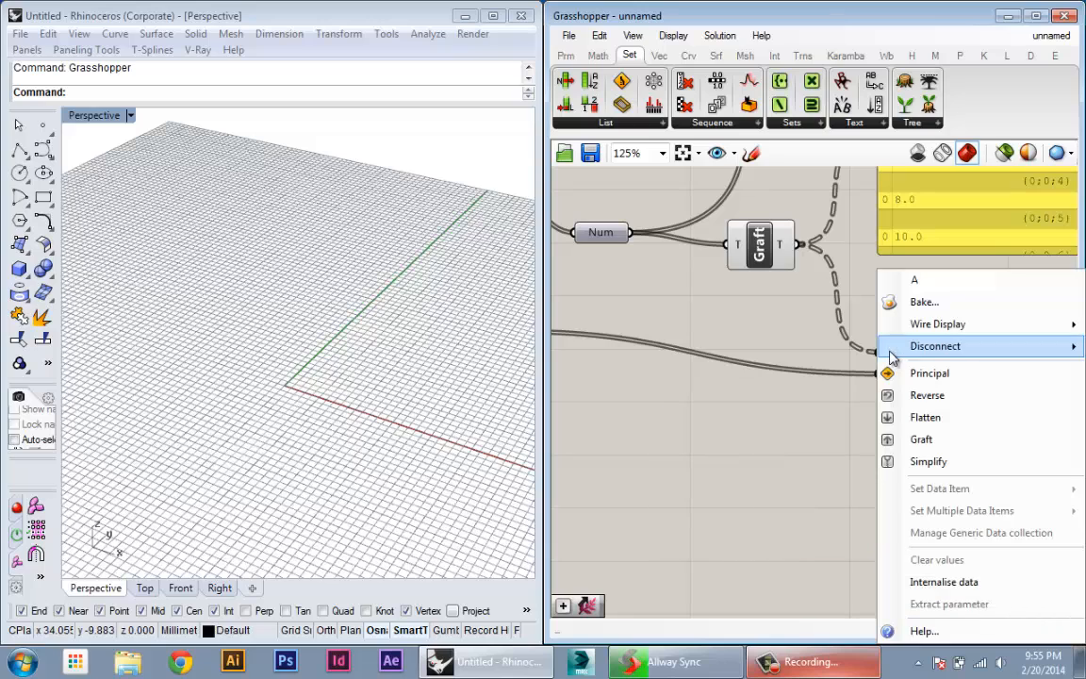
mouse_move(925, 416)
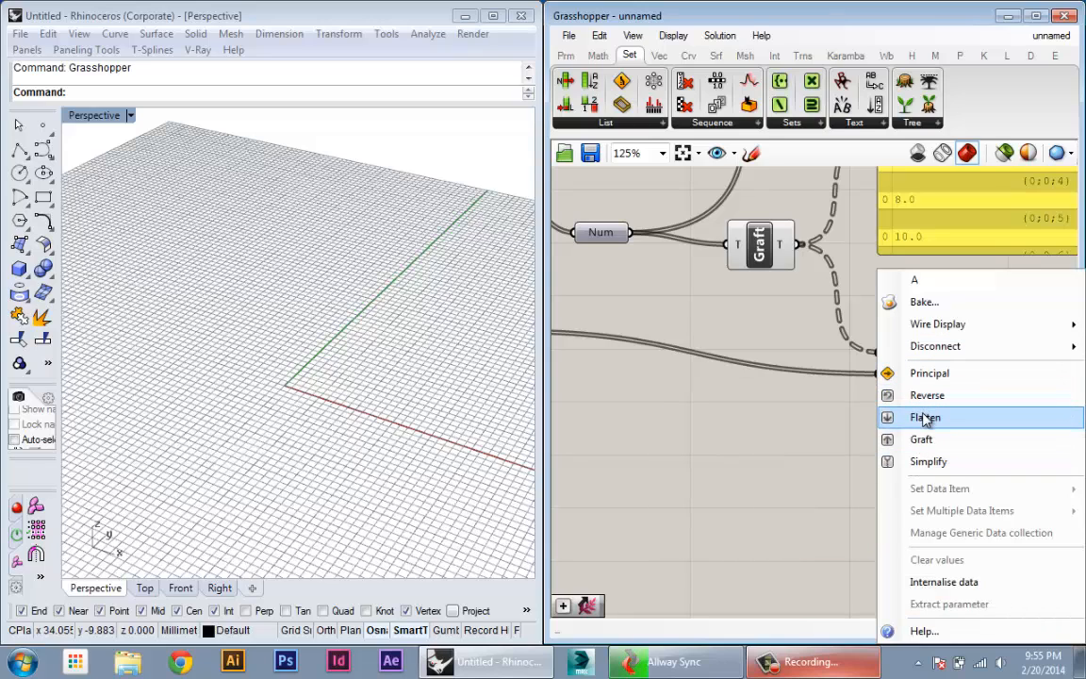
mouse_move(926, 395)
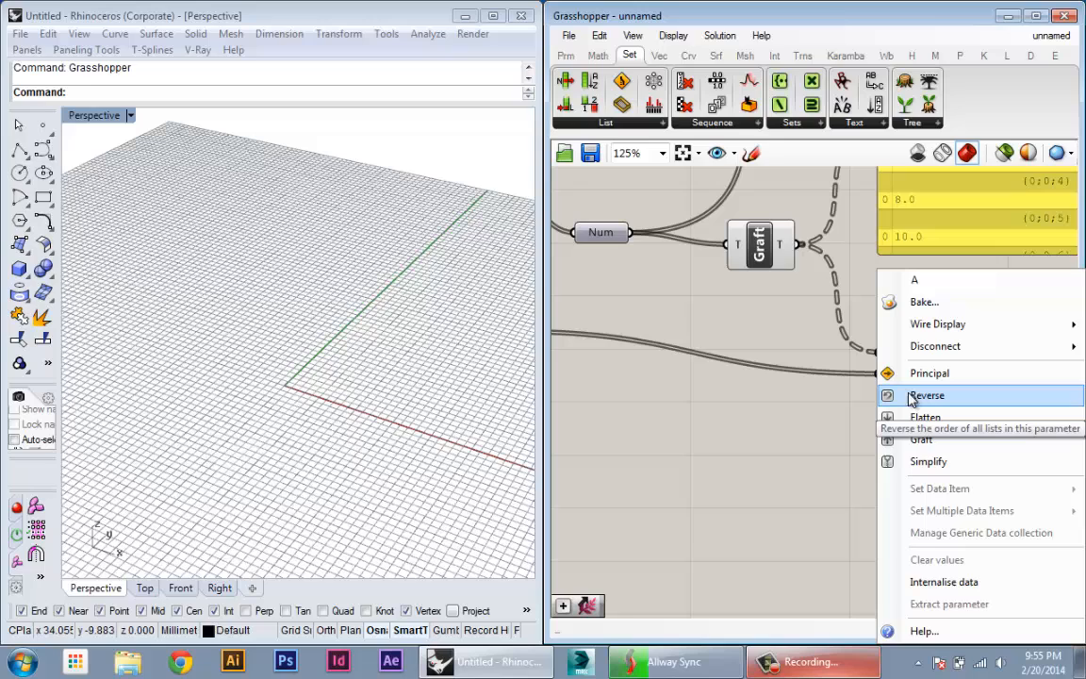
mouse_move(926, 417)
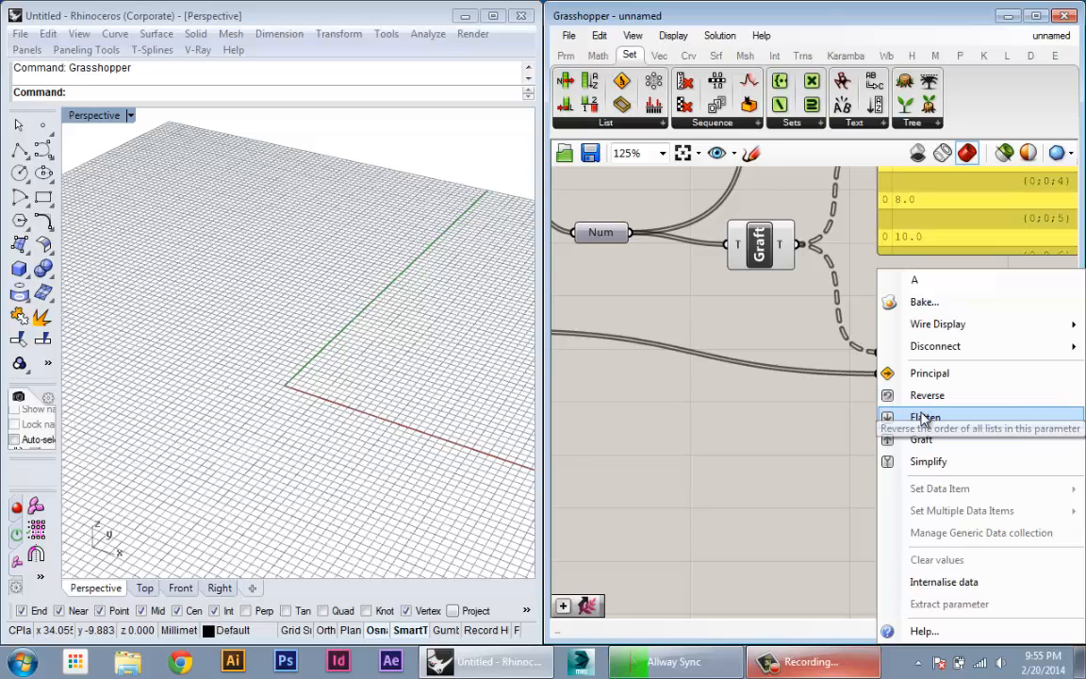
mouse_move(926, 417)
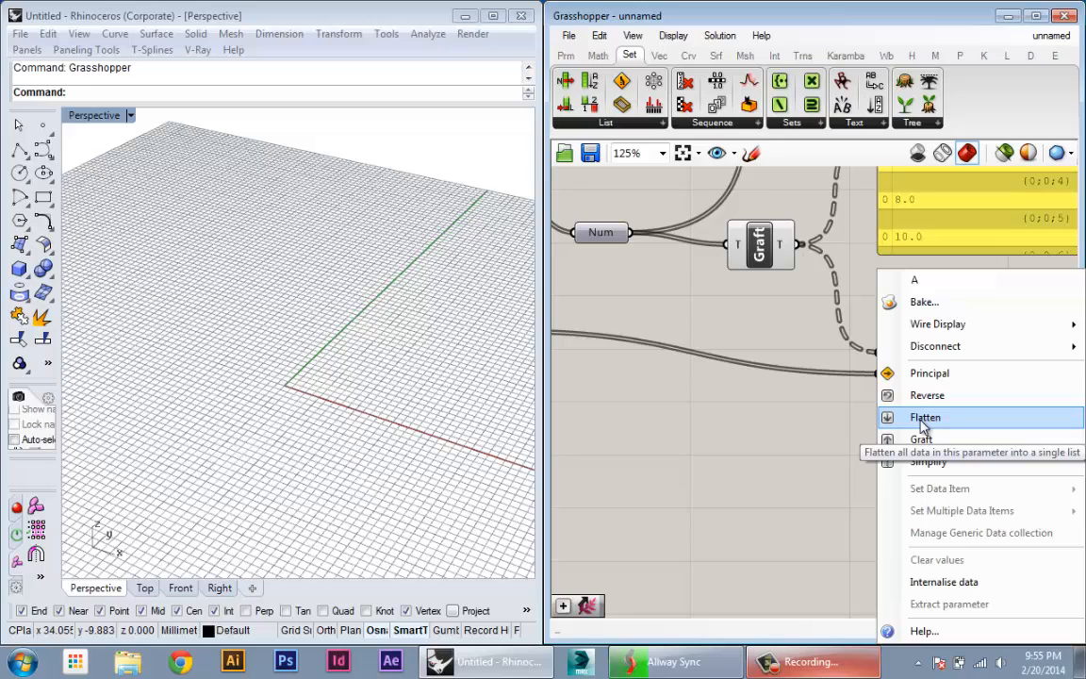
mouse_move(921, 440)
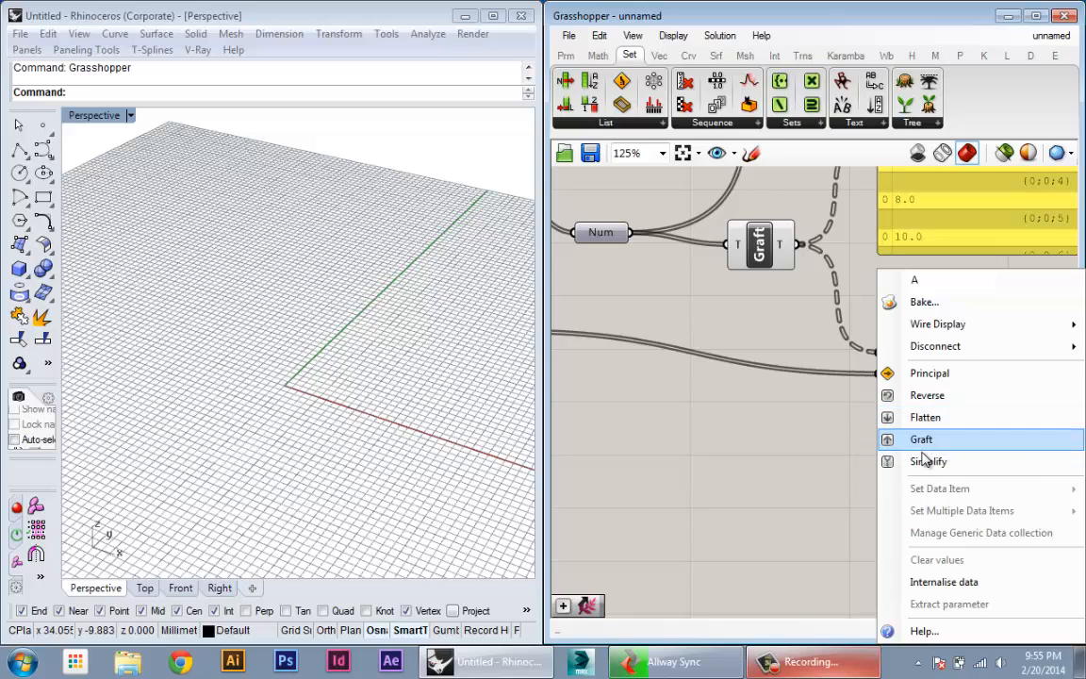
mouse_move(813, 319)
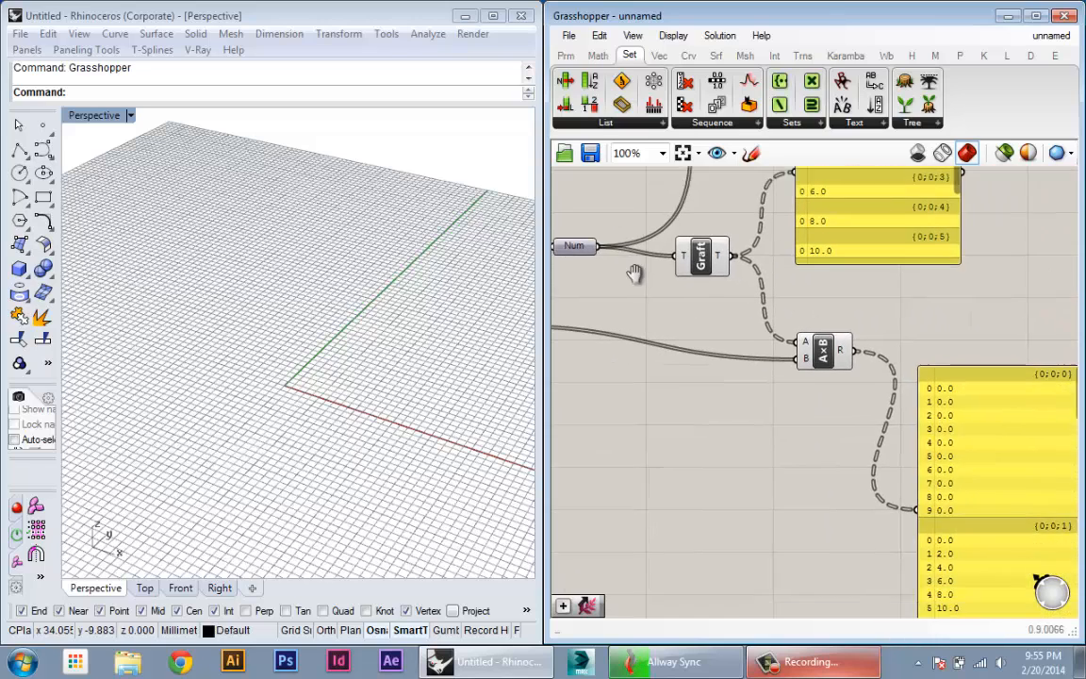
Graft A×B's A input from its context menu and check the branched products.
scroll("down", 3)
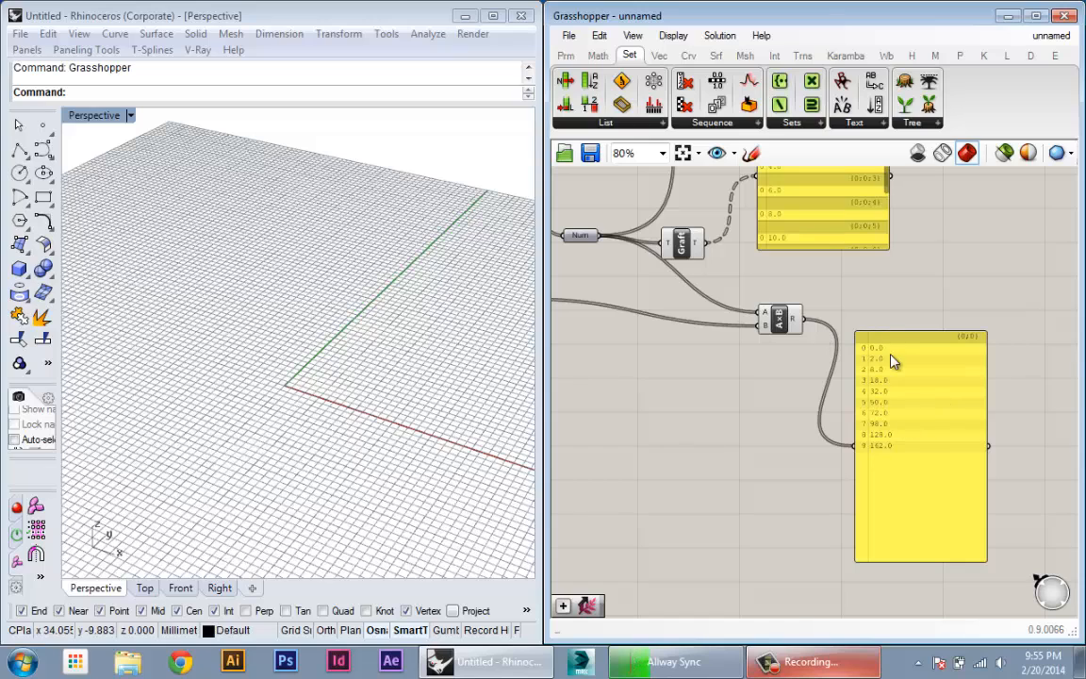
mouse_move(769, 318)
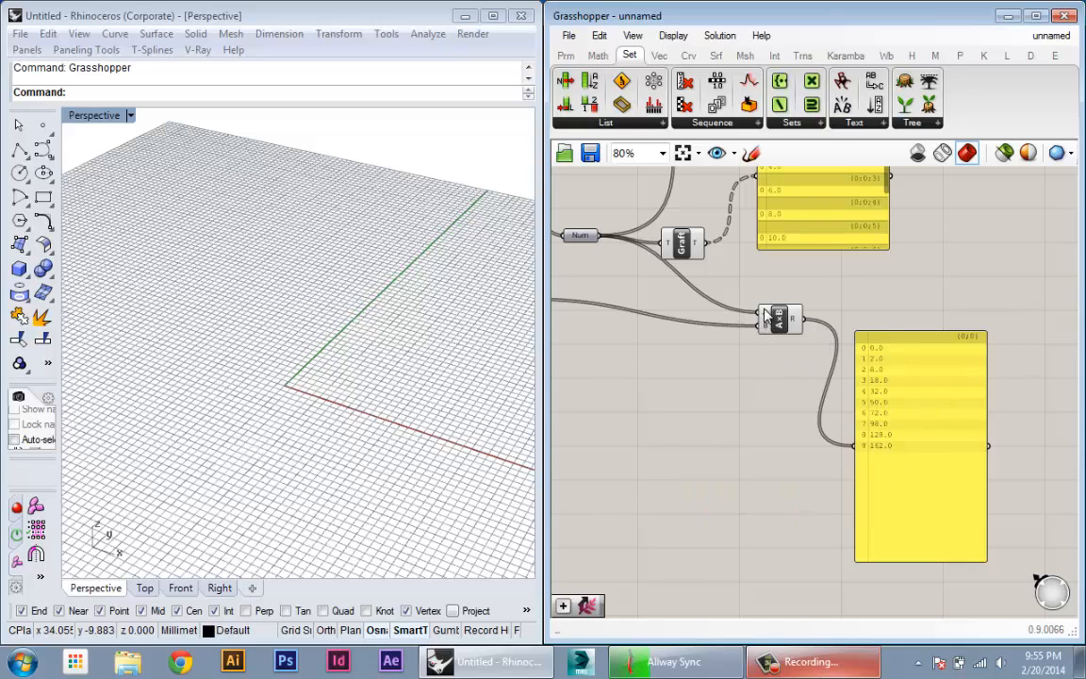
right_click(778, 318)
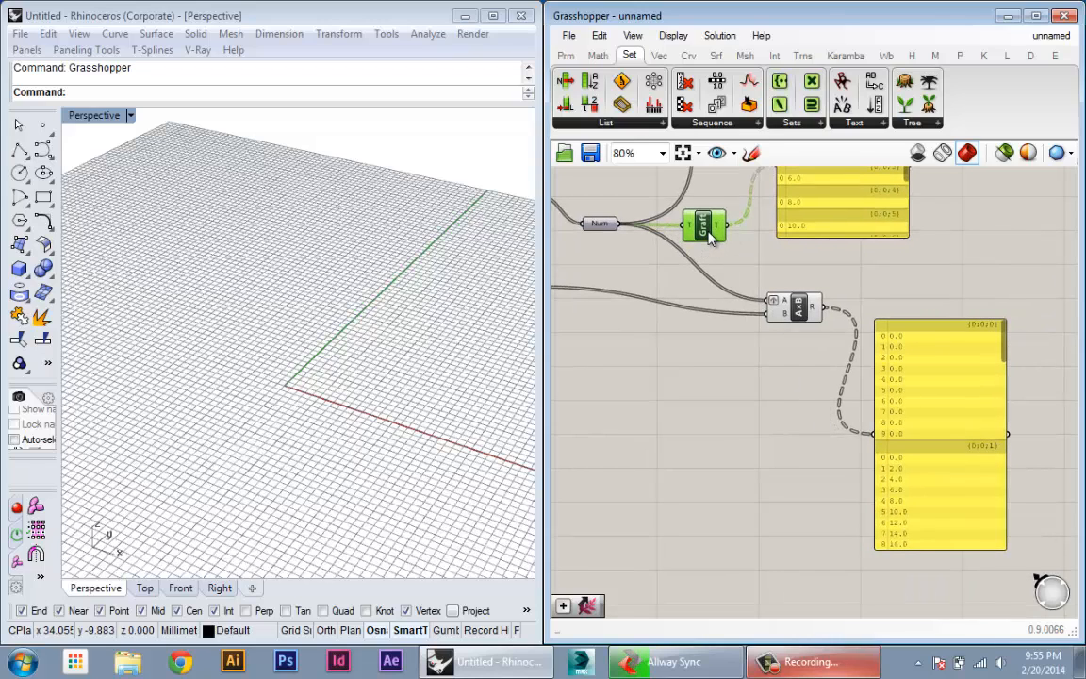
scroll("up", 3)
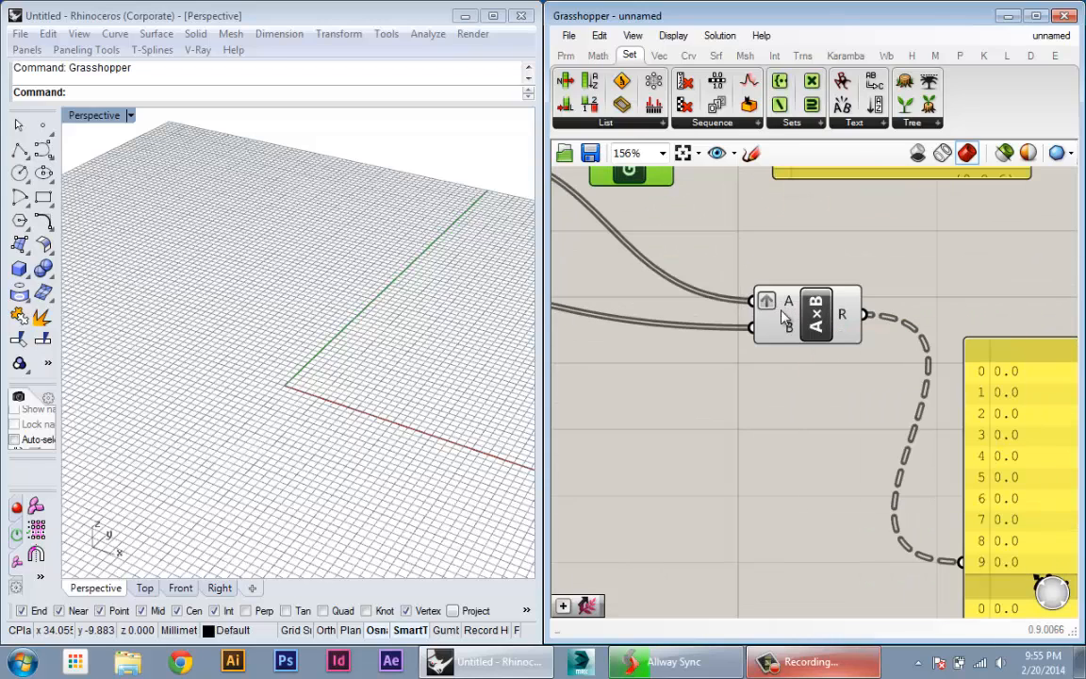
scroll("down", 3)
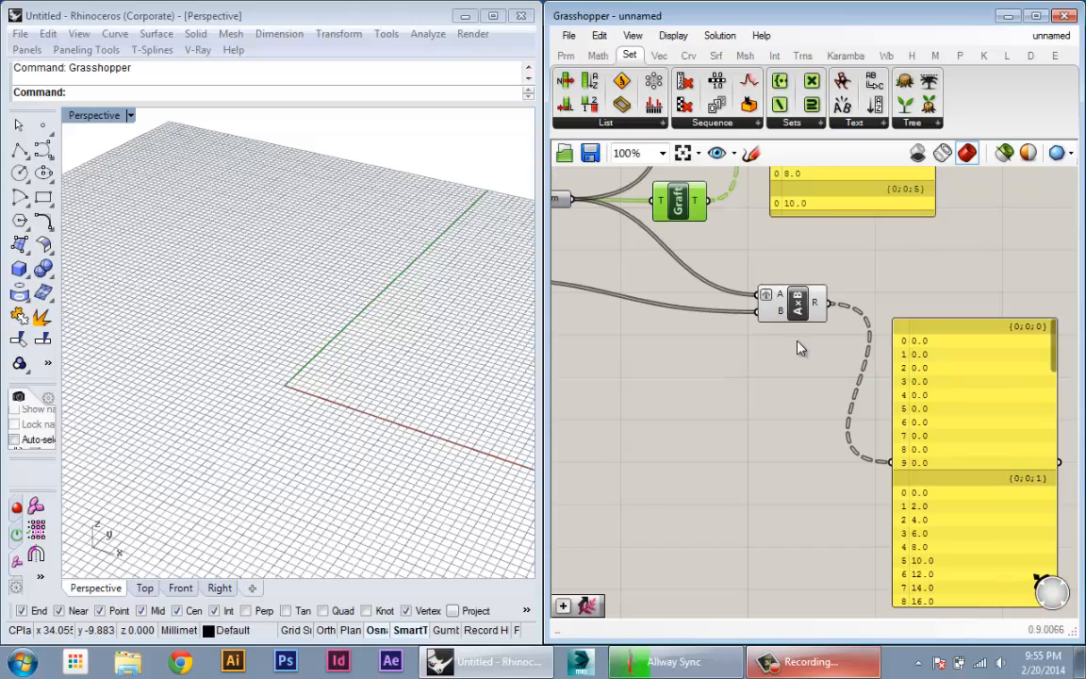
scroll("down", 3)
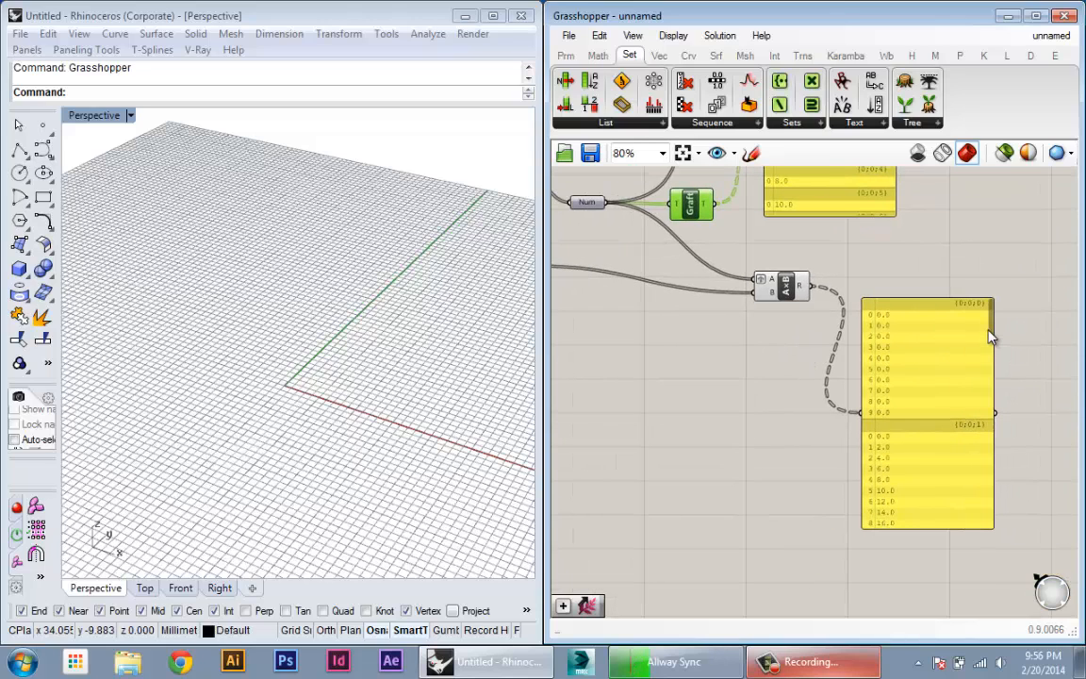
mouse_move(981, 332)
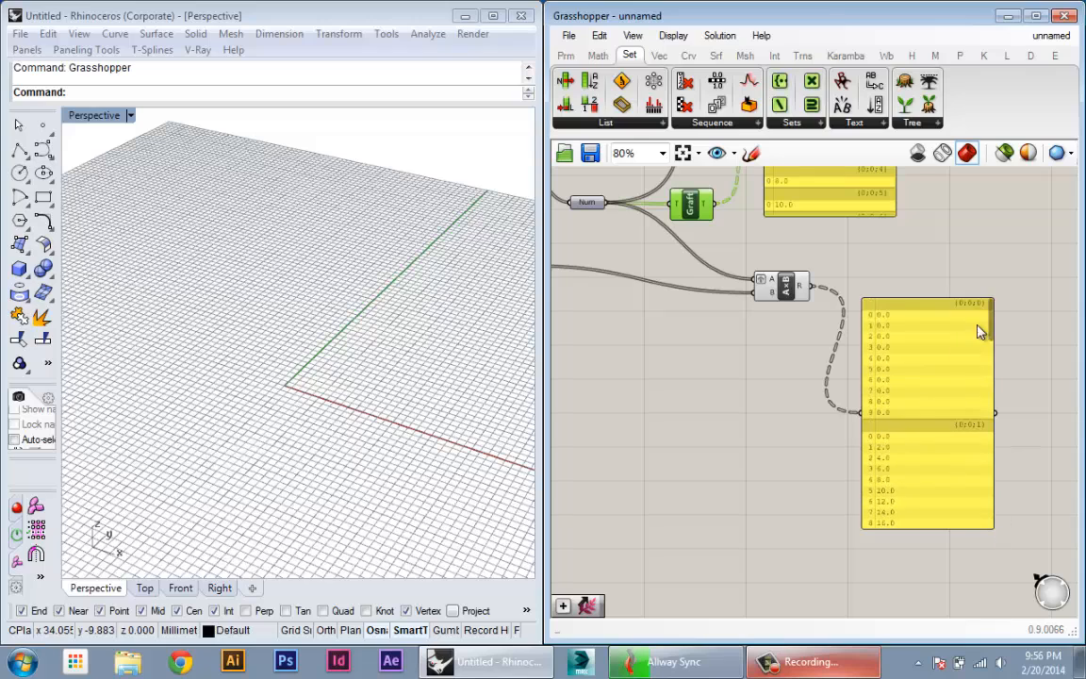
scroll("down", 3)
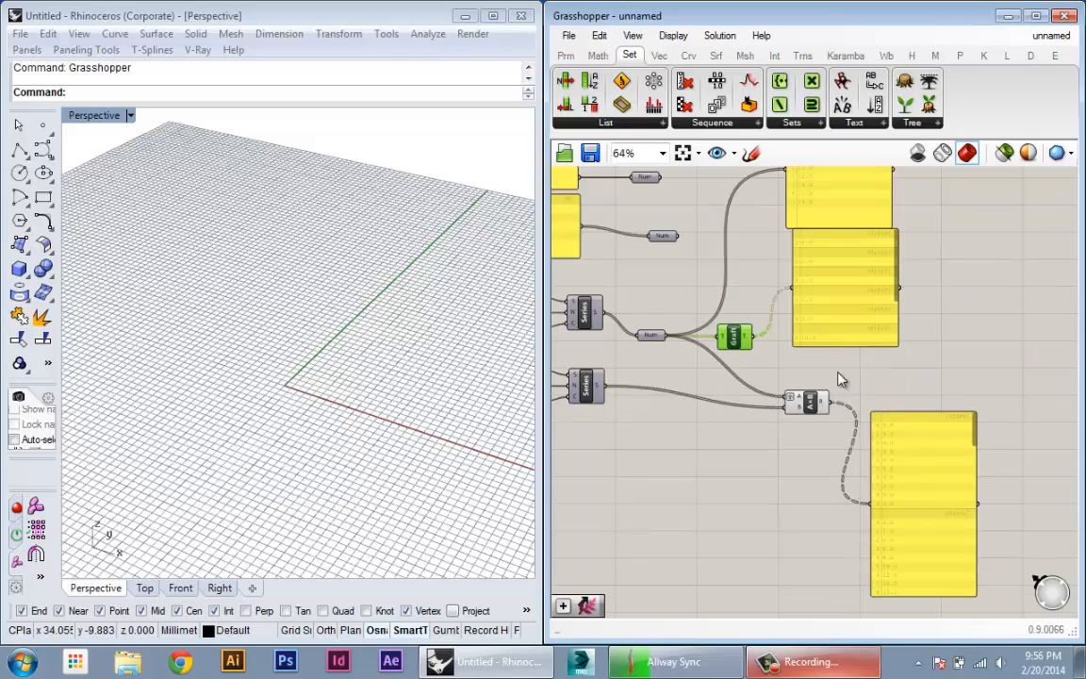
scroll("up", 3)
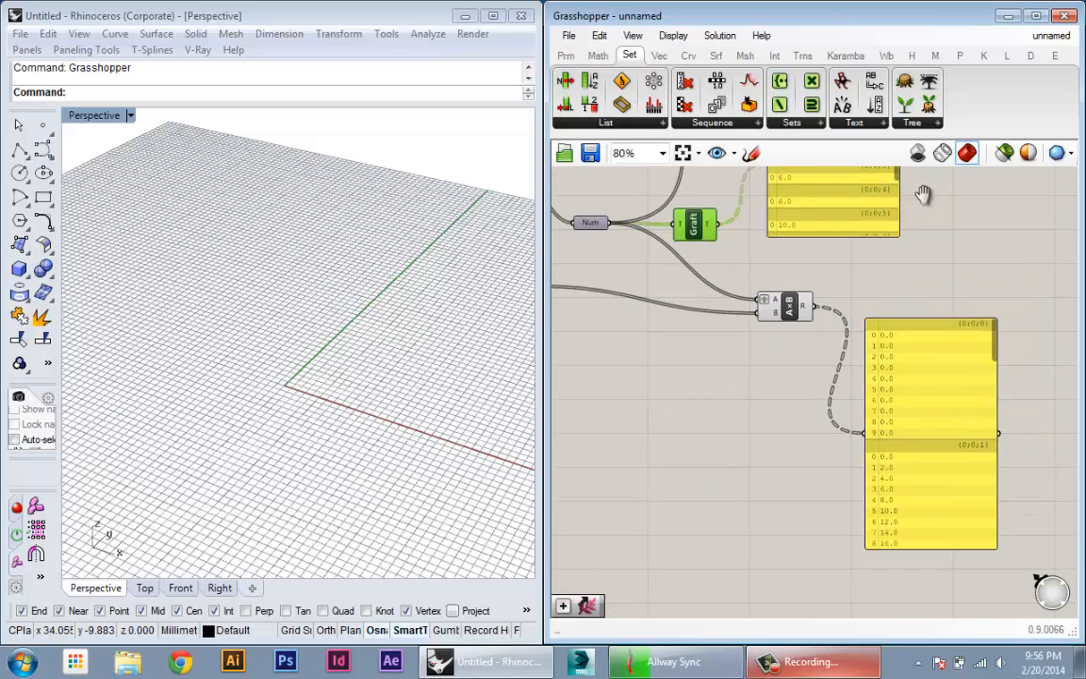
mouse_move(809, 311)
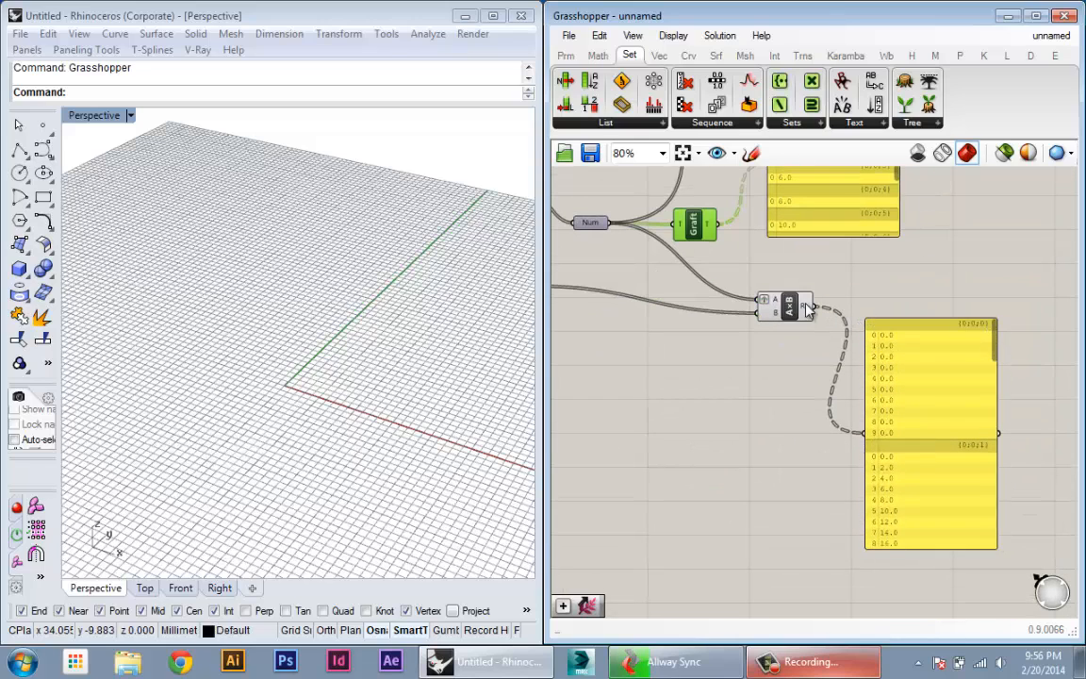
mouse_move(806, 309)
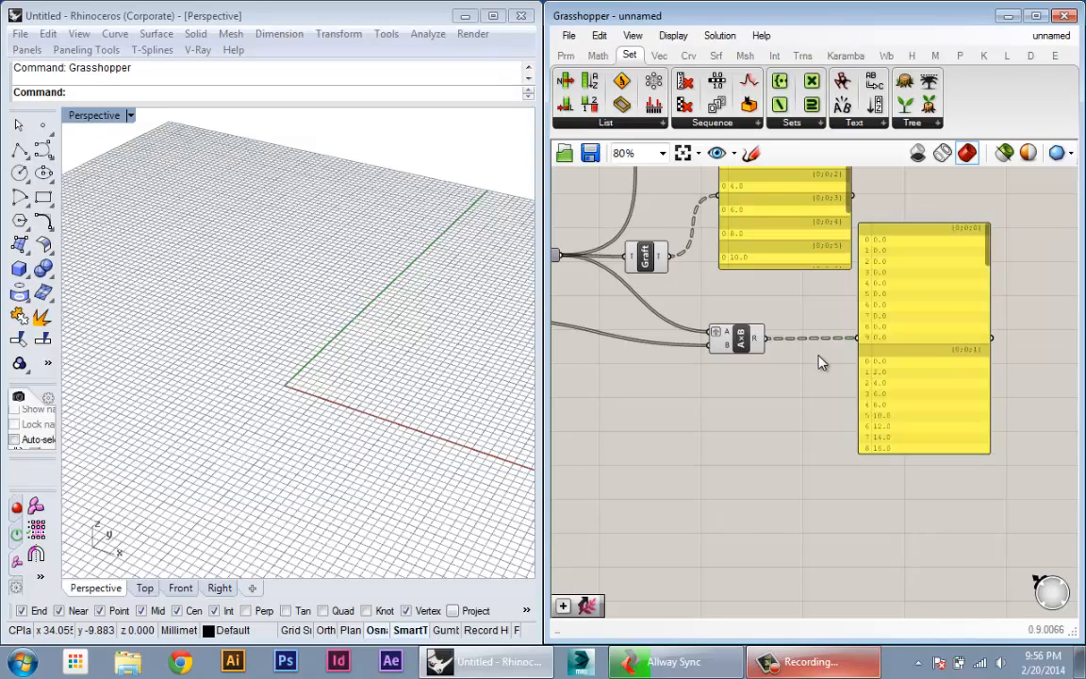
scroll("down", 3)
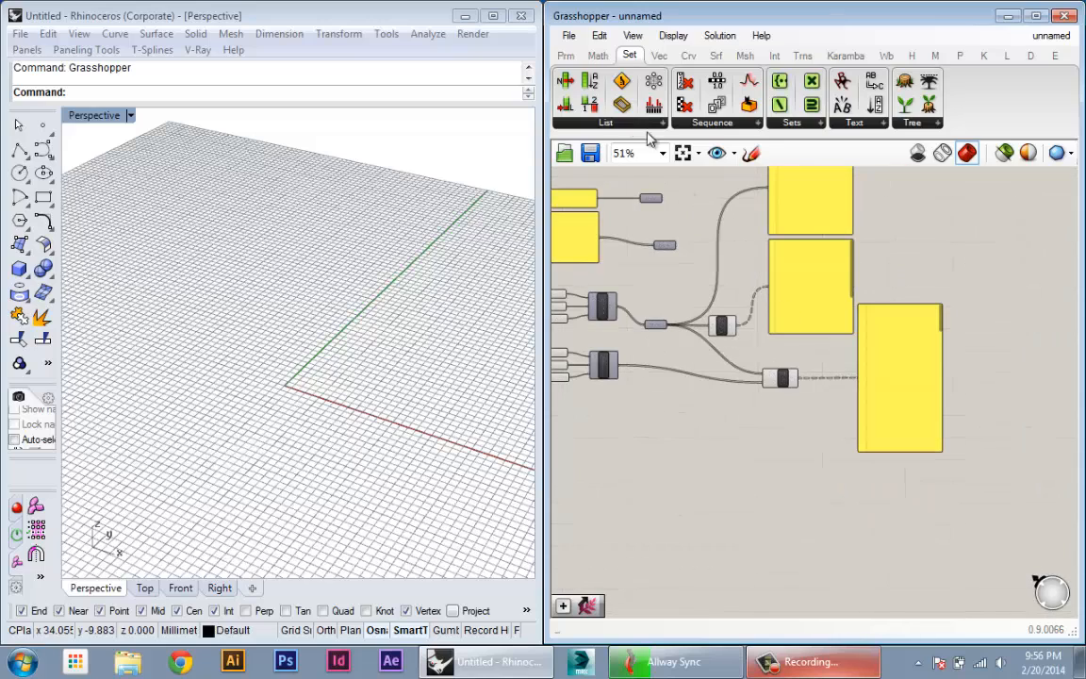
Add a Param Viewer from the Params tab and connect A×B's R output to it.
left_click(566, 54)
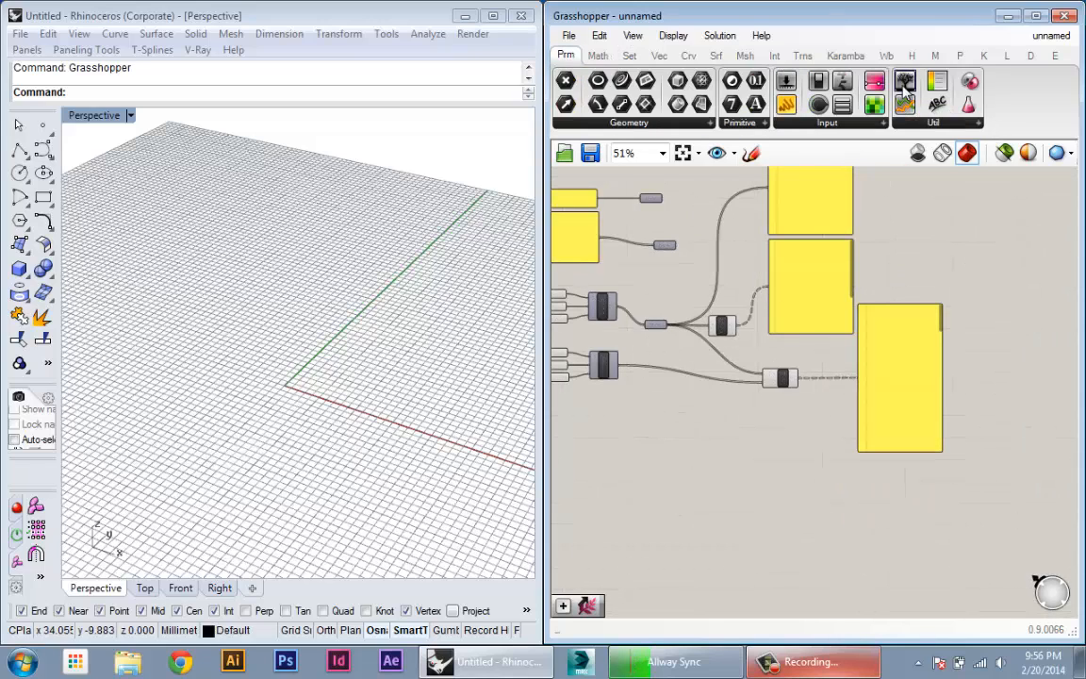
mouse_move(905, 80)
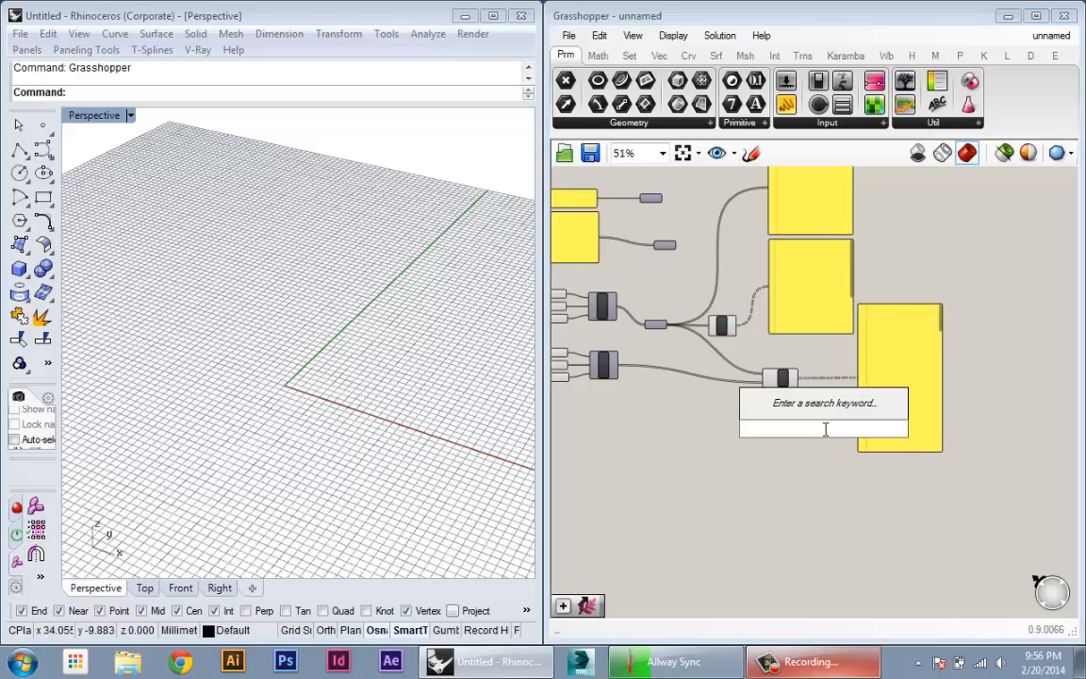
mouse_move(819, 456)
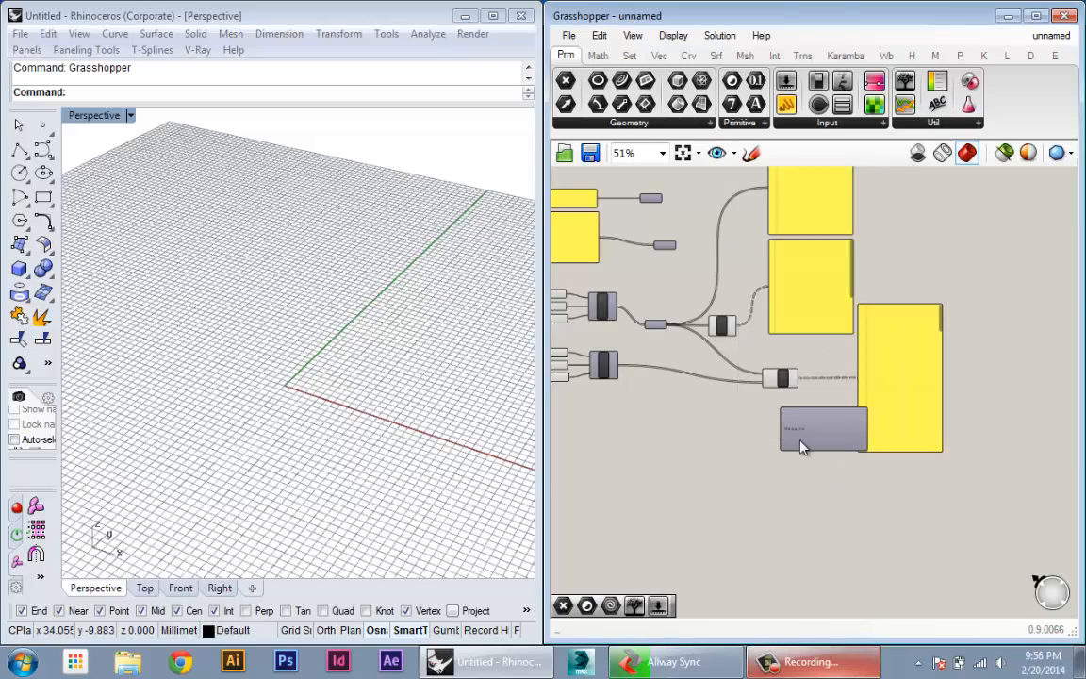
scroll("up", 3)
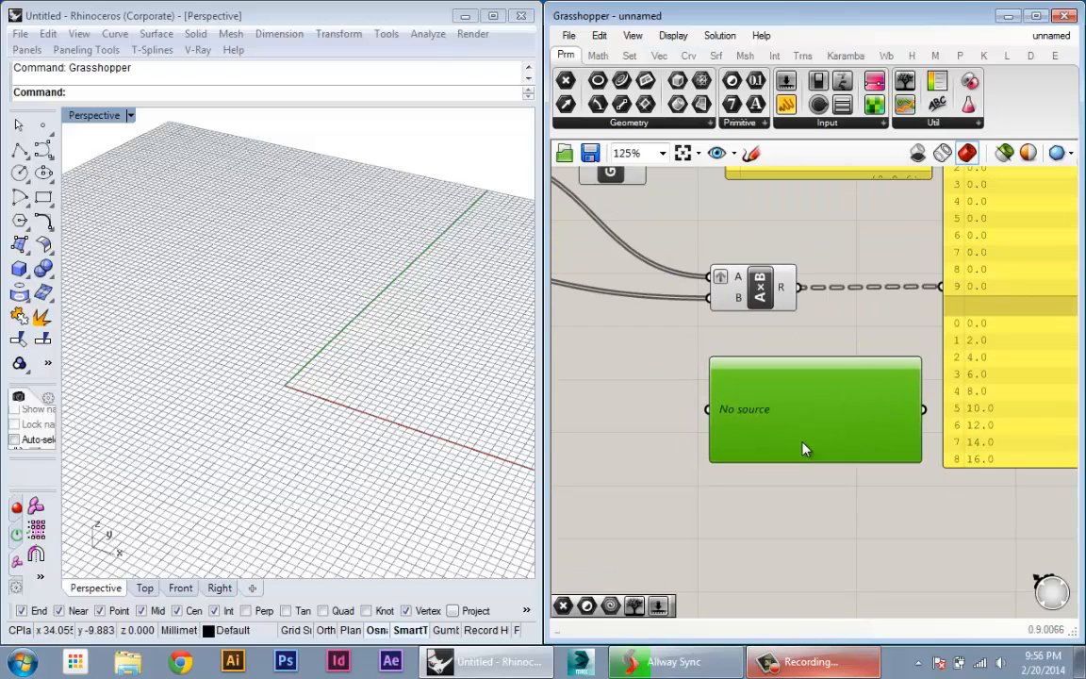
left_click_drag(797, 288, 705, 412)
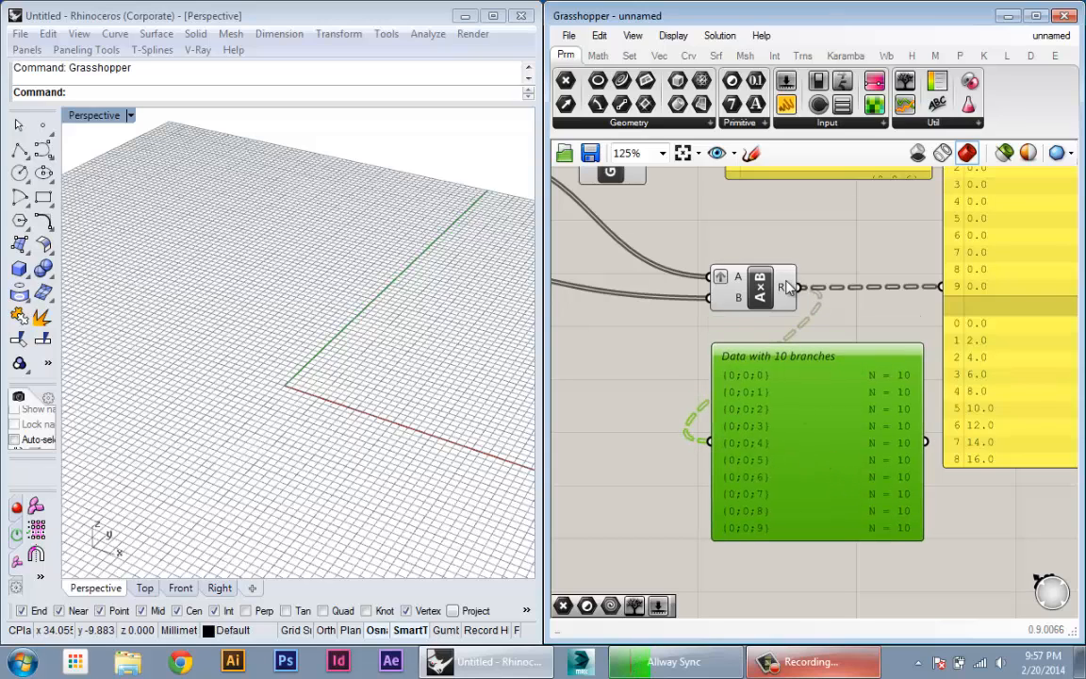
mouse_move(785, 287)
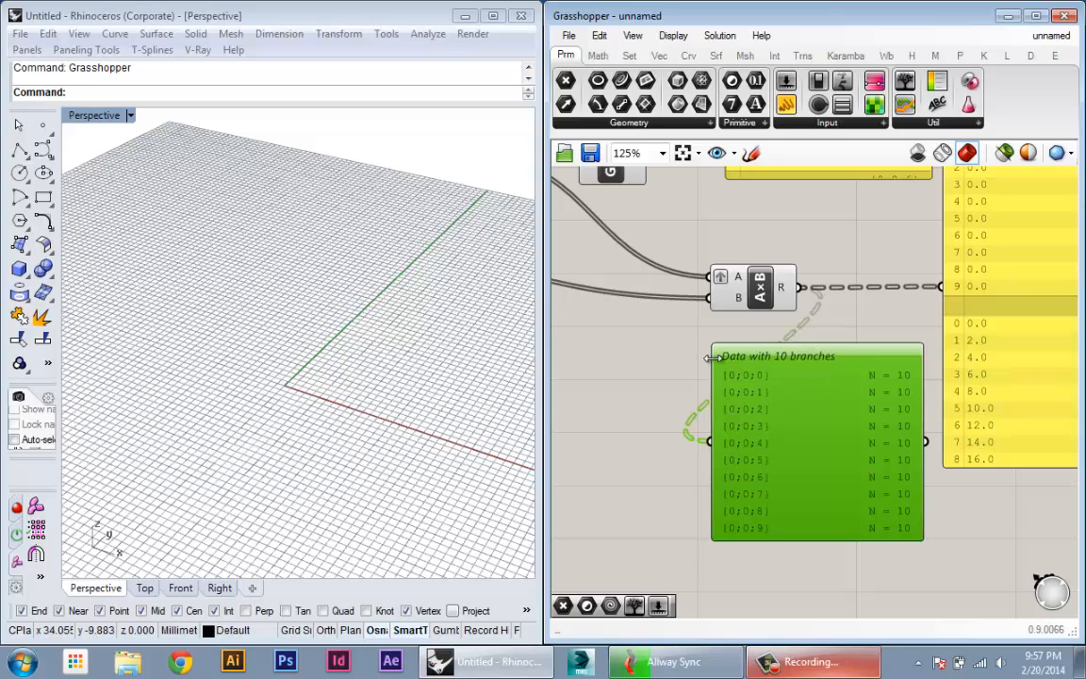
mouse_move(735, 357)
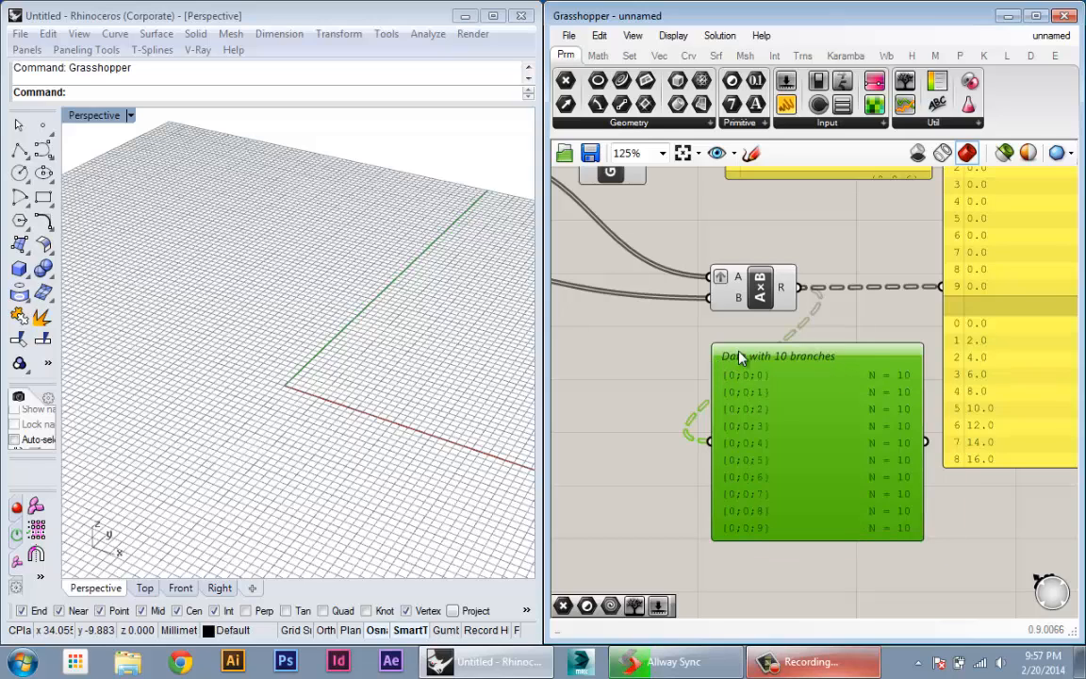
mouse_move(756, 382)
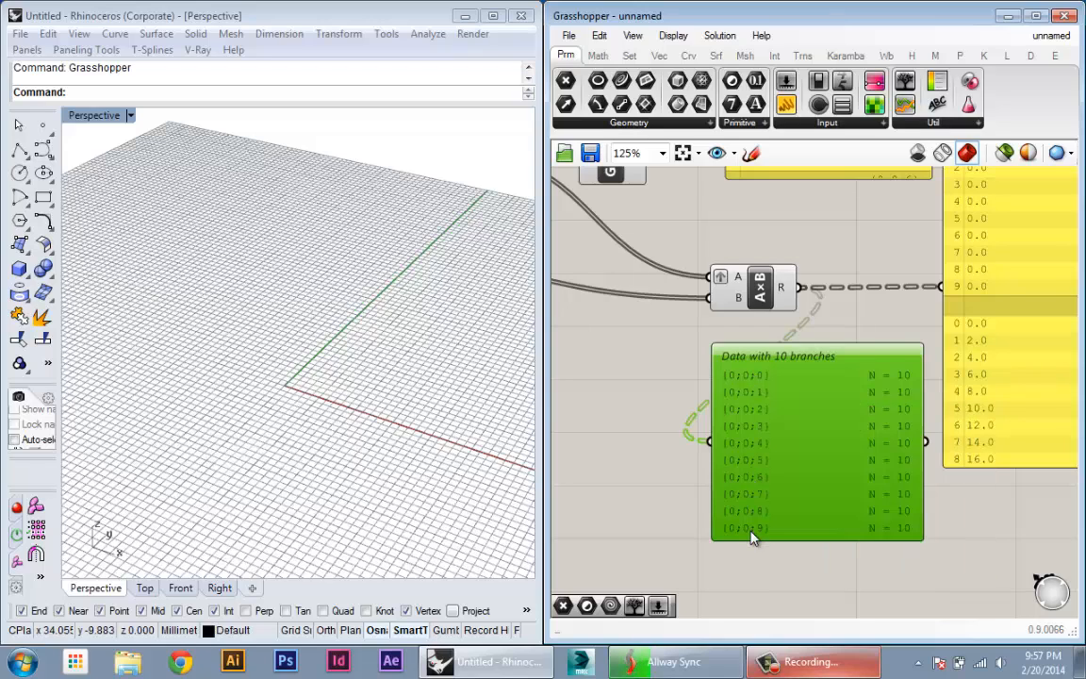
mouse_move(887, 451)
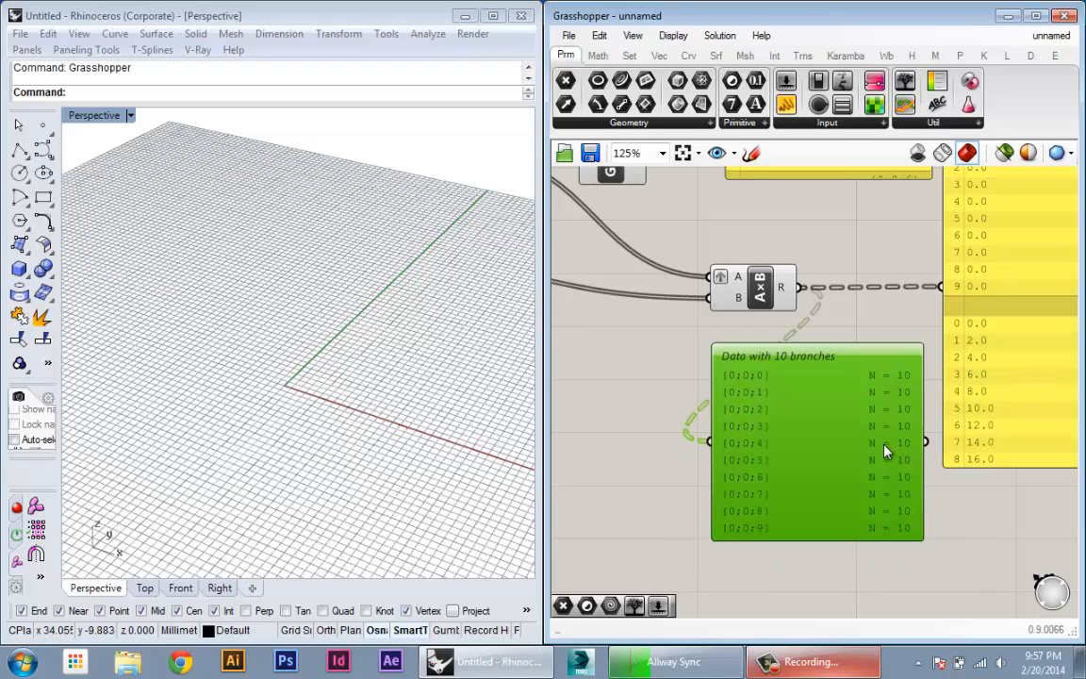
mouse_move(882, 537)
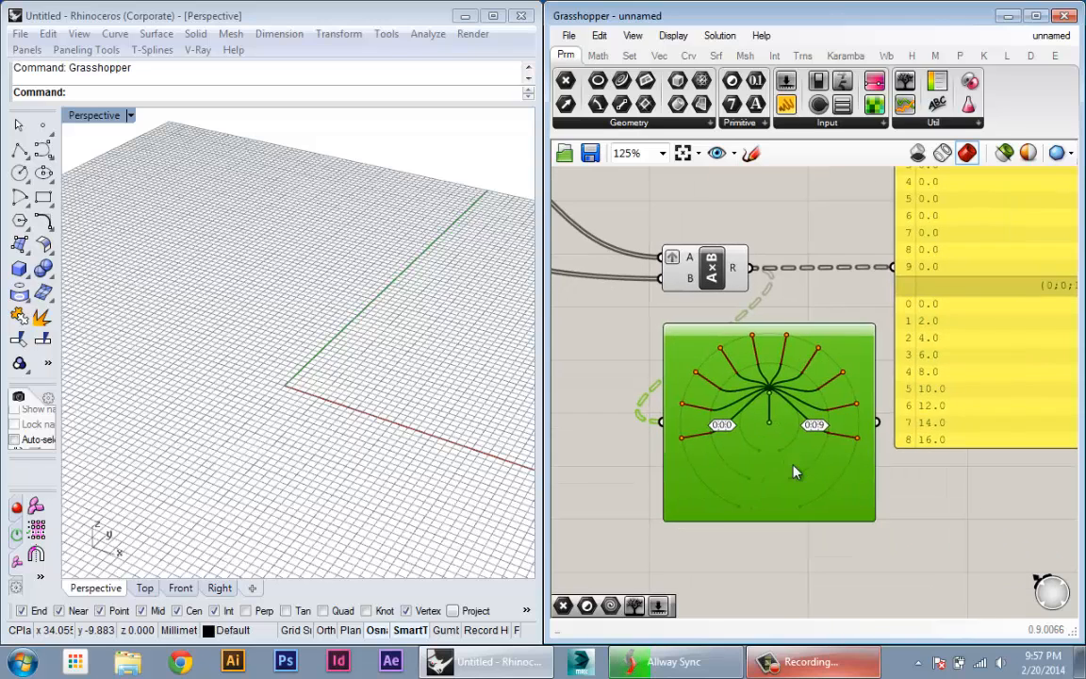
Zoom in on the Param Viewer's tree diagram to read its ten branch labels.
scroll("up", 3)
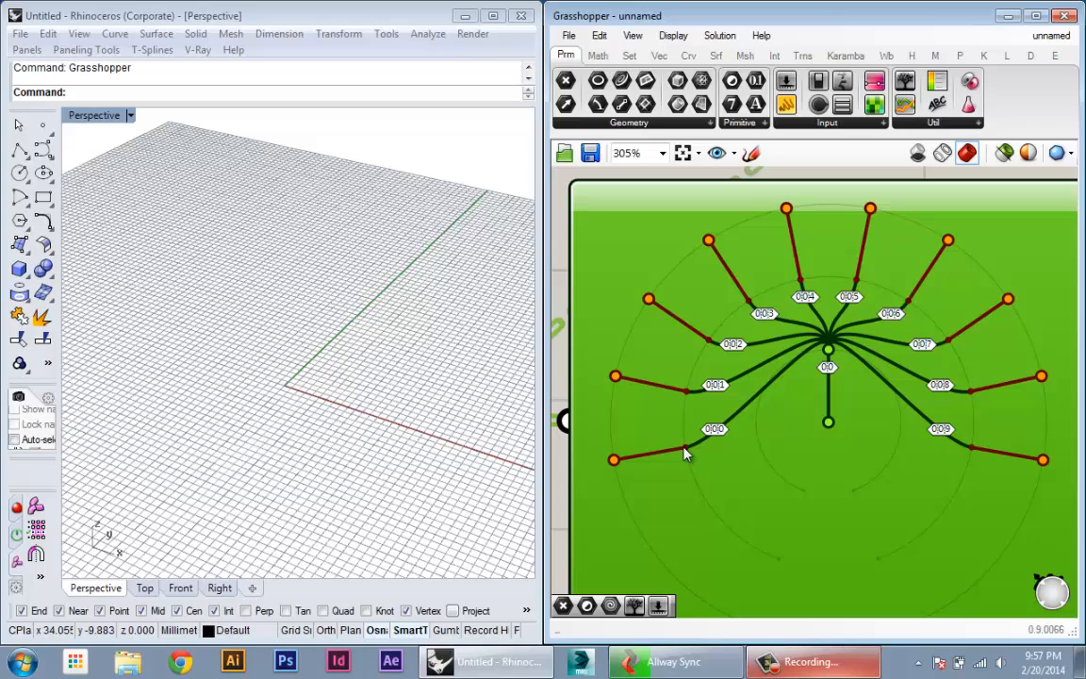
scroll("down", 3)
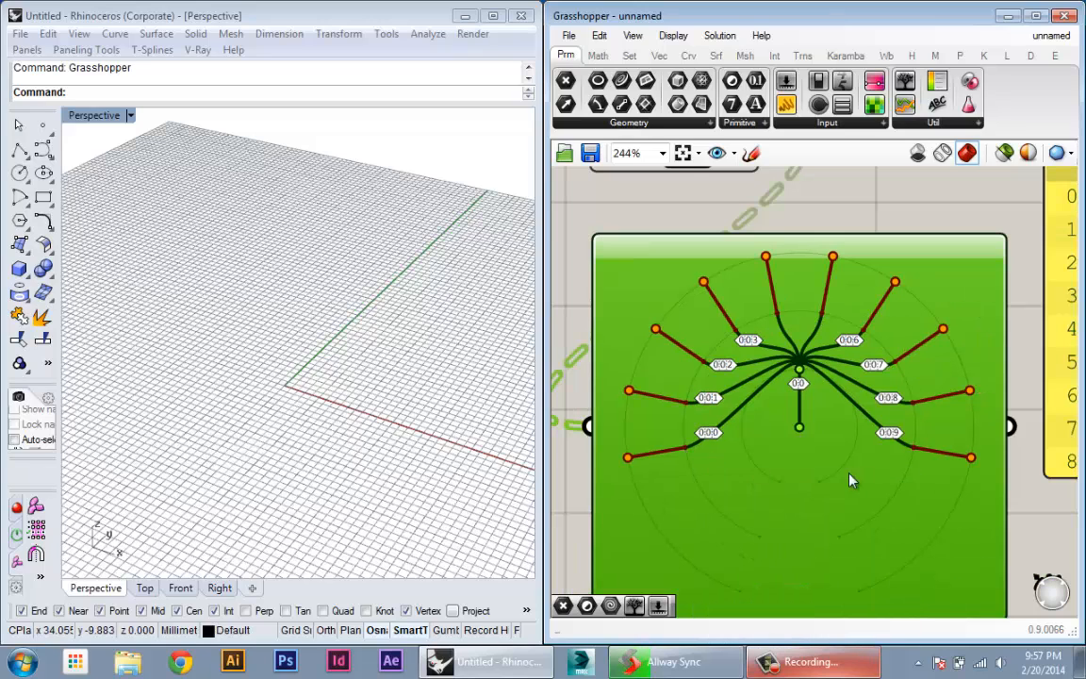
mouse_move(633, 462)
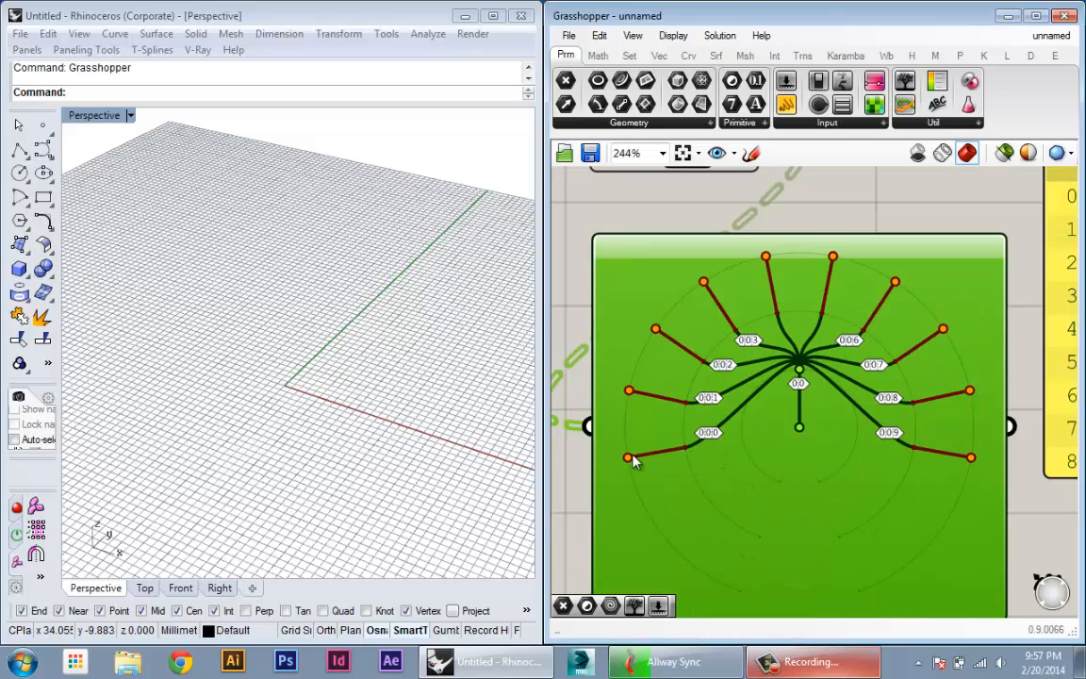
scroll("down", 3)
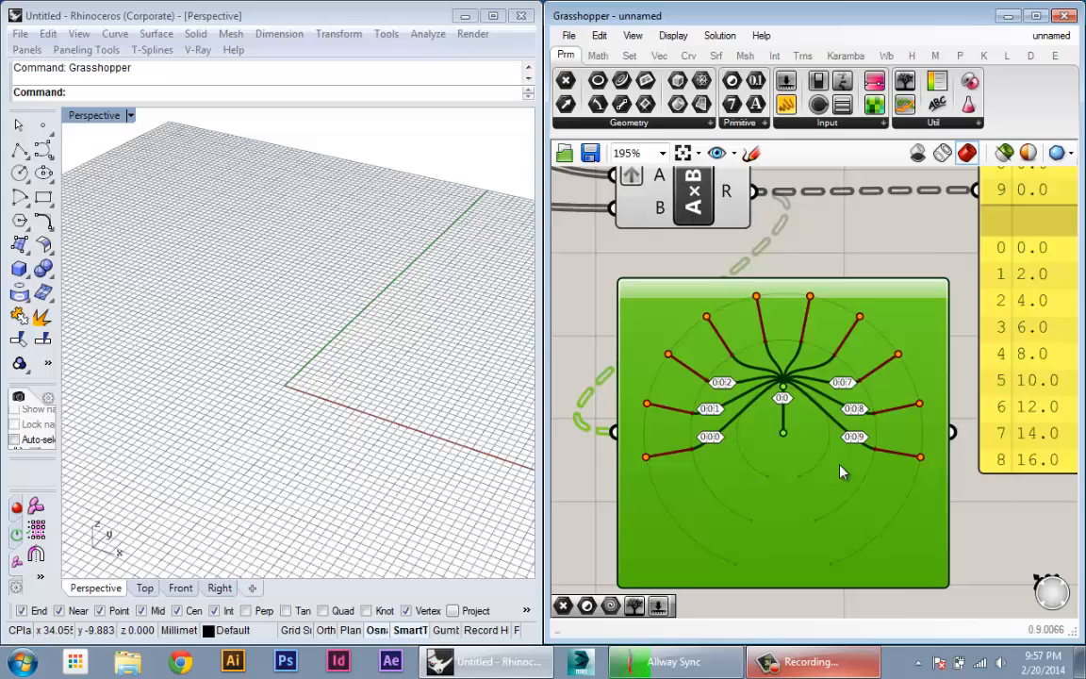
scroll("down", 3)
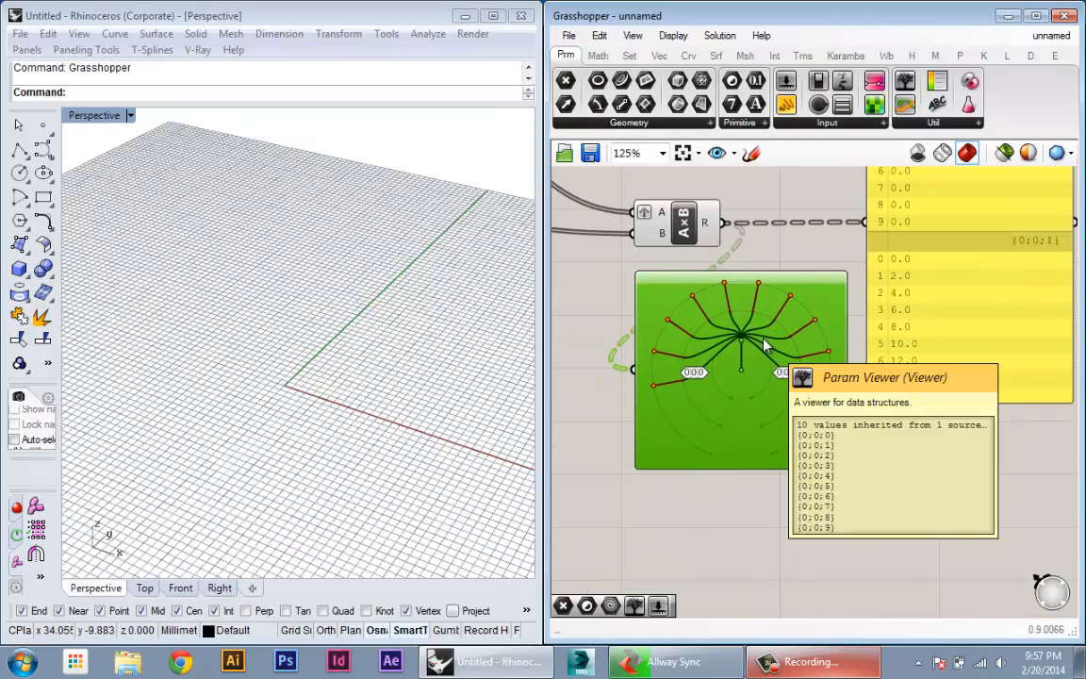
mouse_move(660, 273)
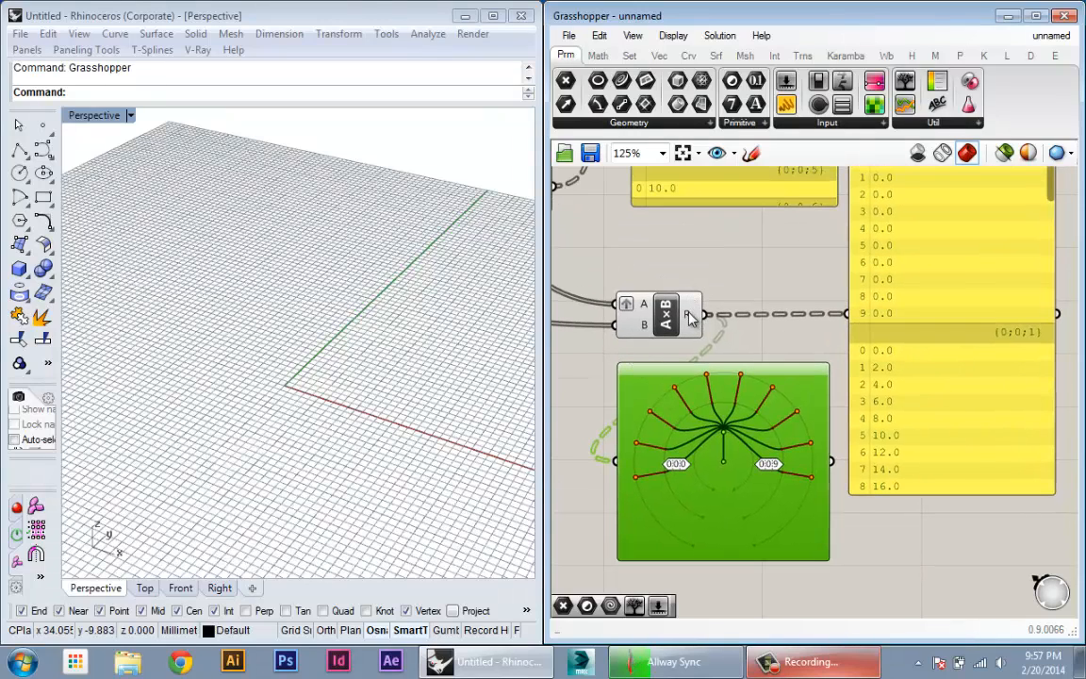
Apply Simplify to A×B's R output so the panel shows paths {0}, {1}, {2}.
right_click(688, 314)
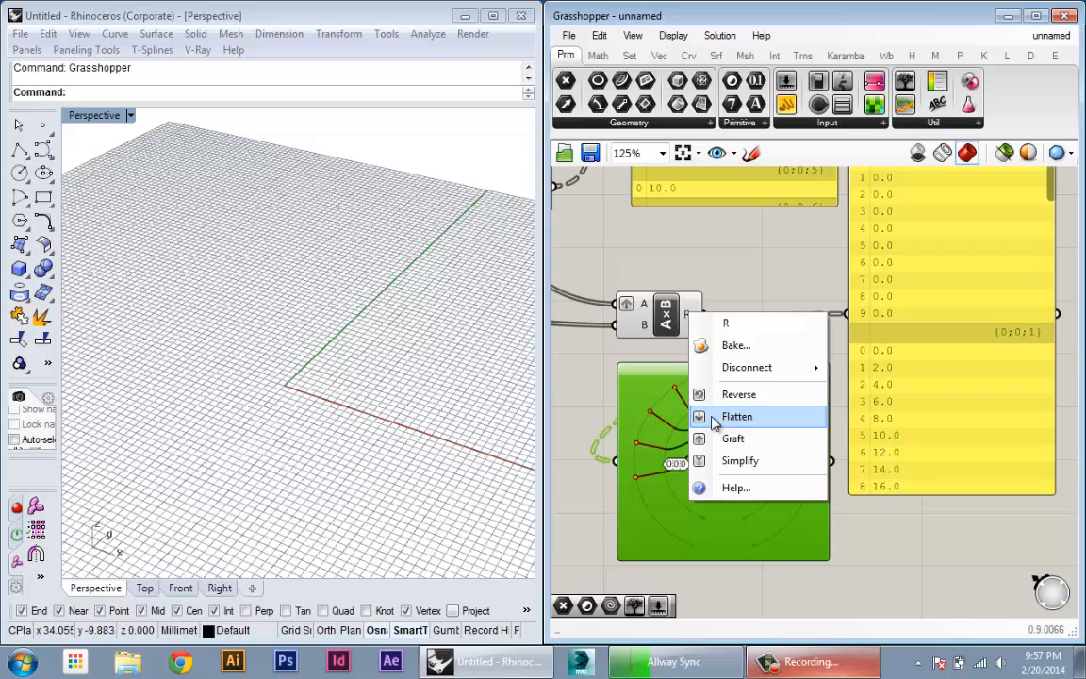
mouse_move(726, 438)
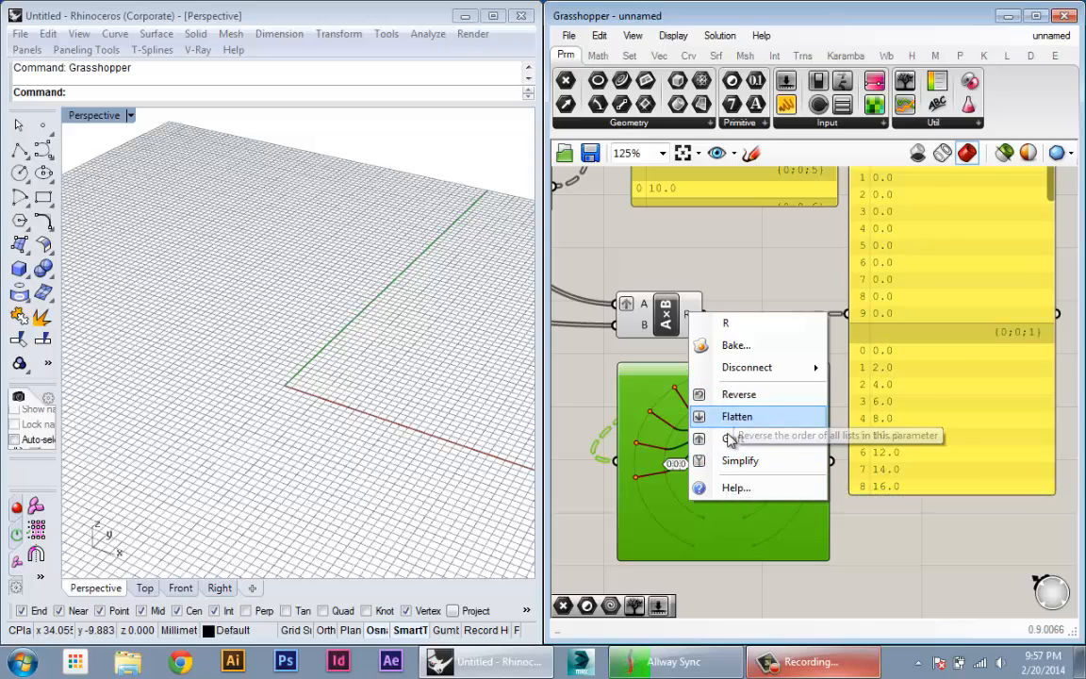
left_click(737, 416)
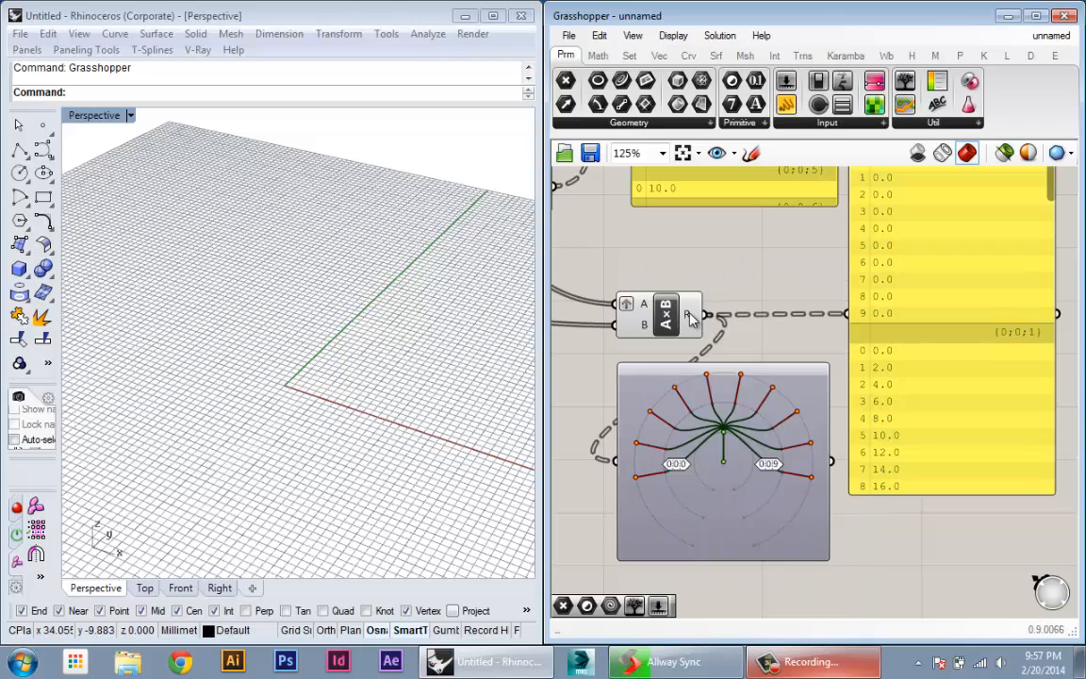
right_click(689, 313)
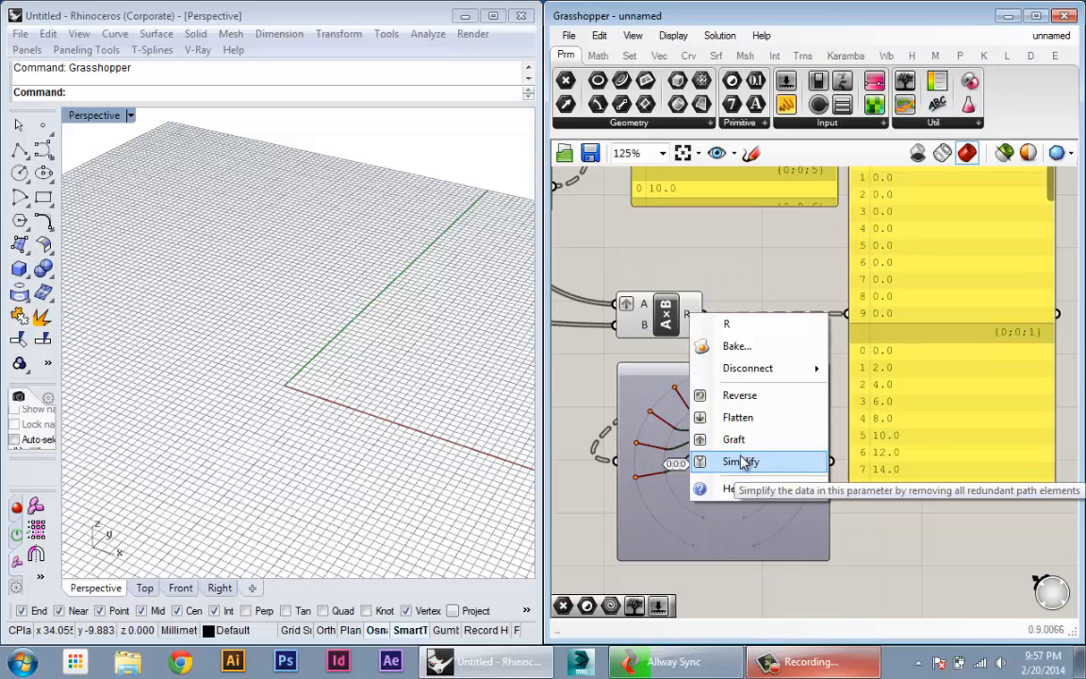
left_click(740, 461)
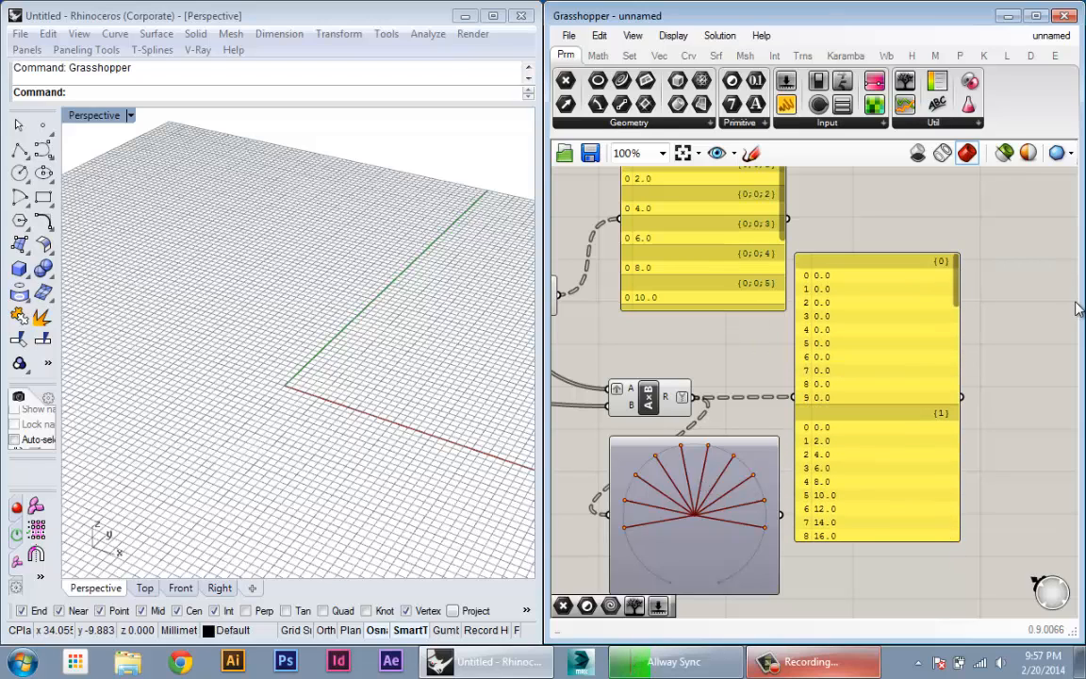
mouse_move(731, 384)
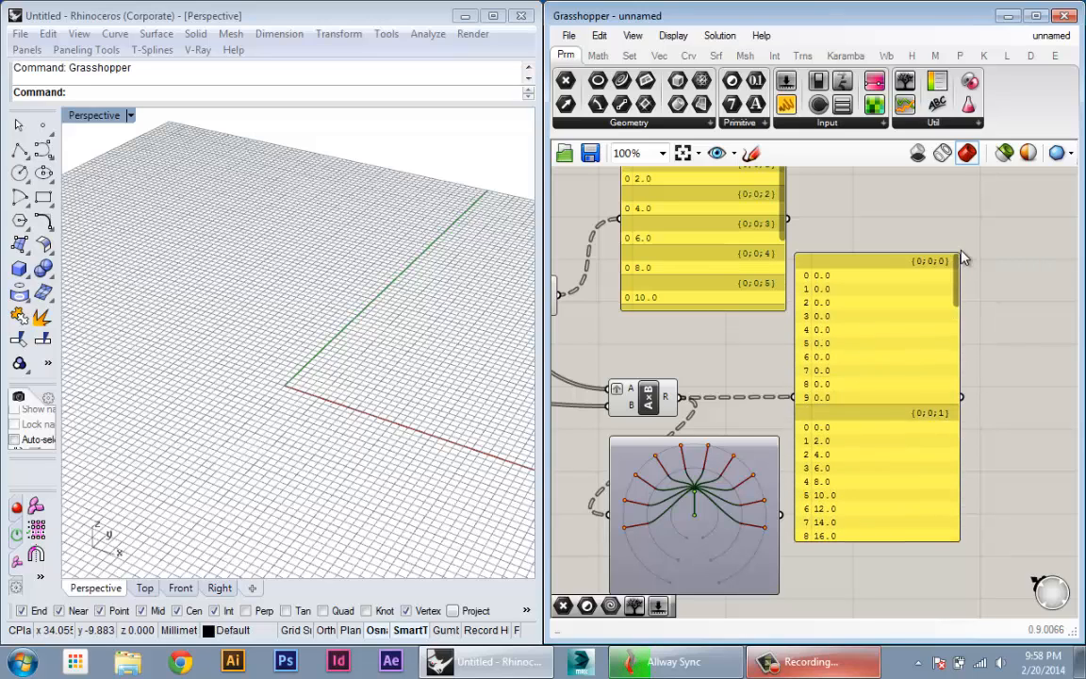
mouse_move(929, 267)
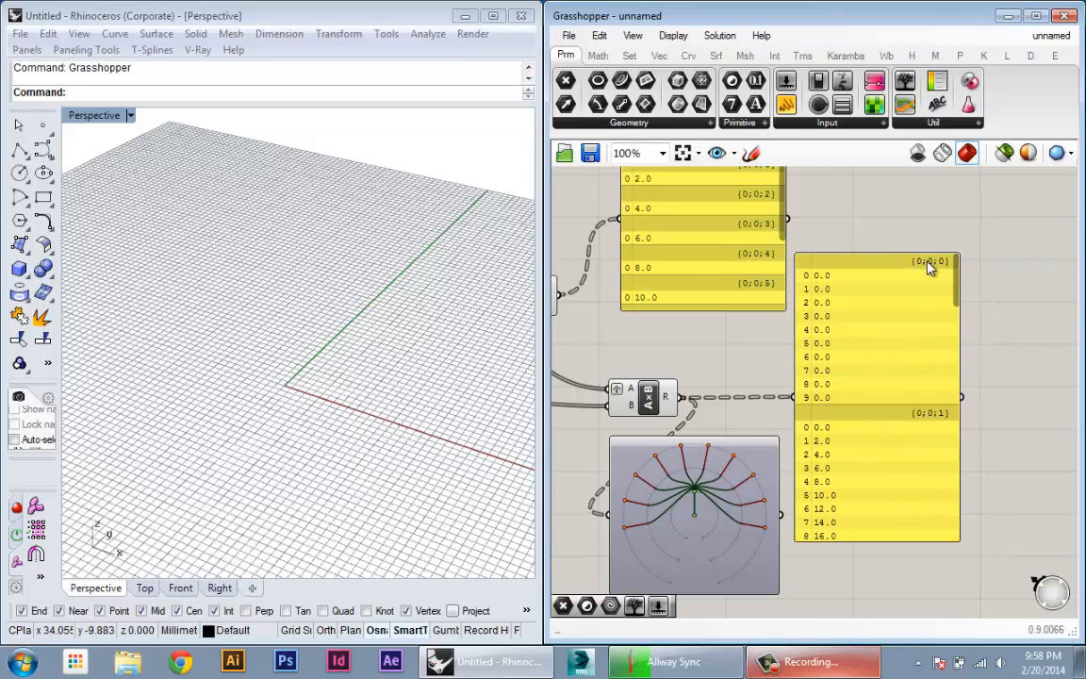
mouse_move(926, 270)
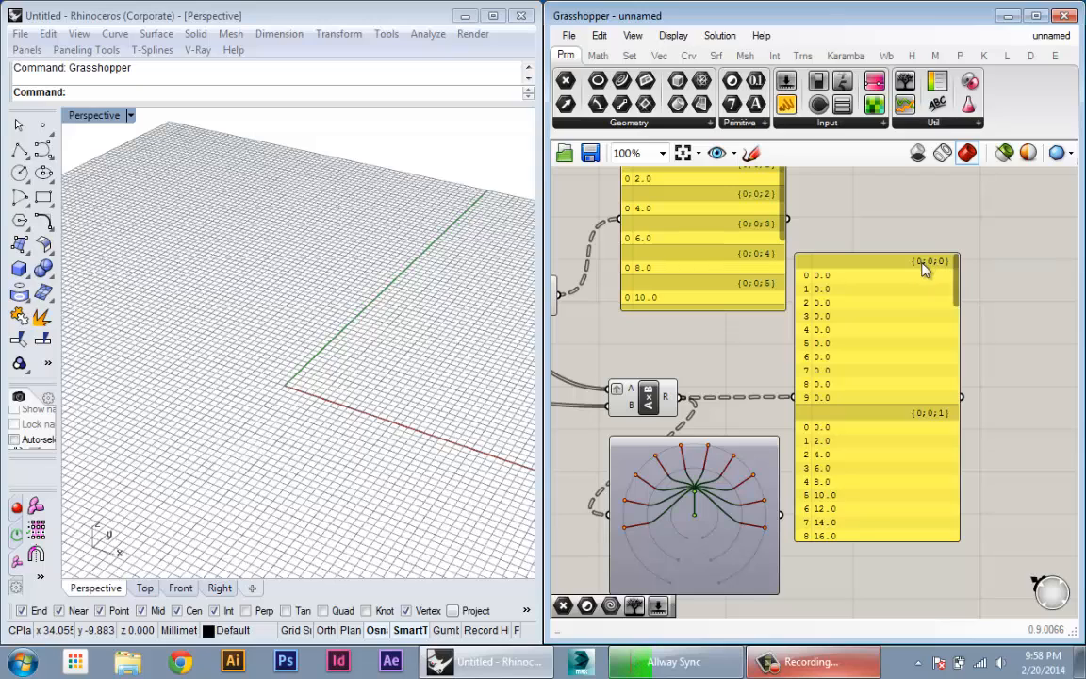
mouse_move(938, 270)
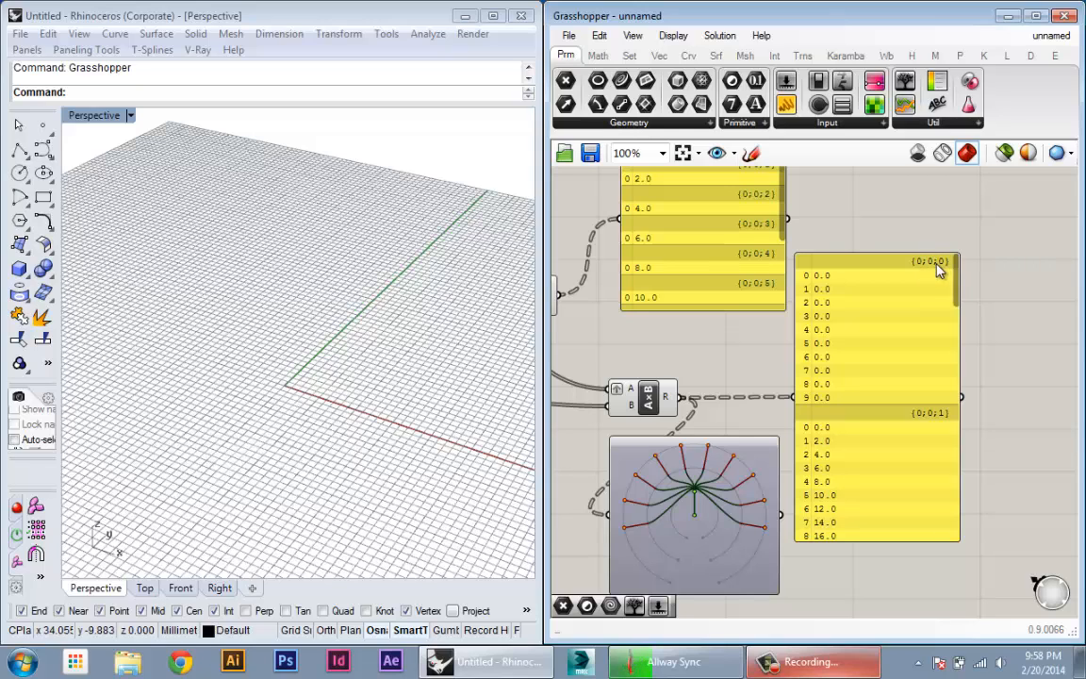
scroll("down", 3)
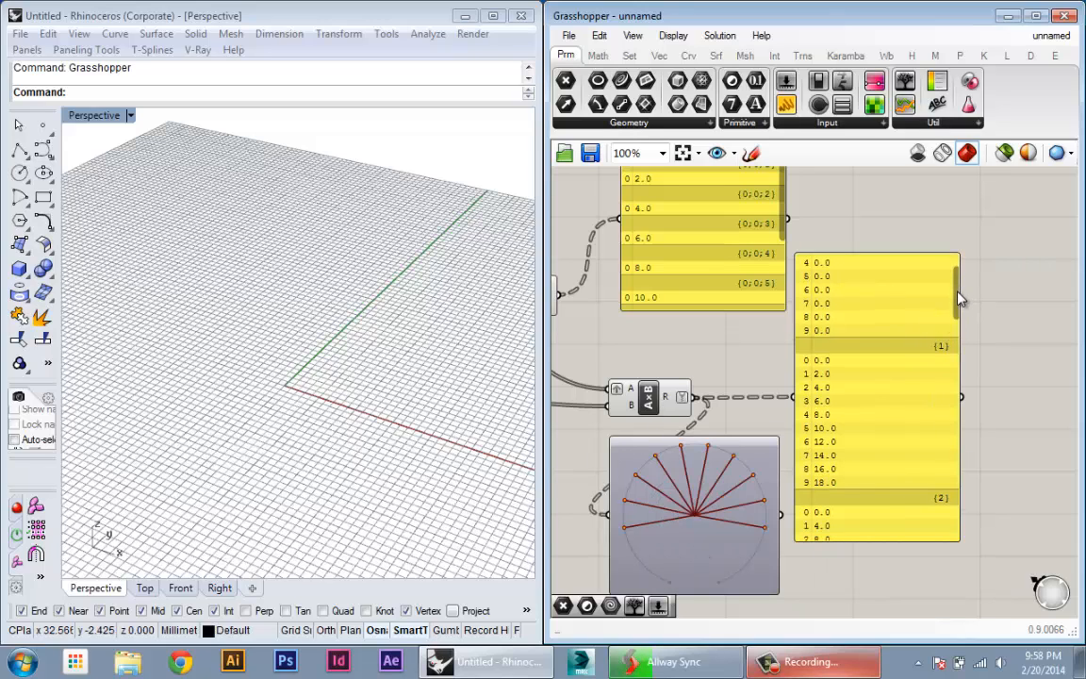
scroll("down", 3)
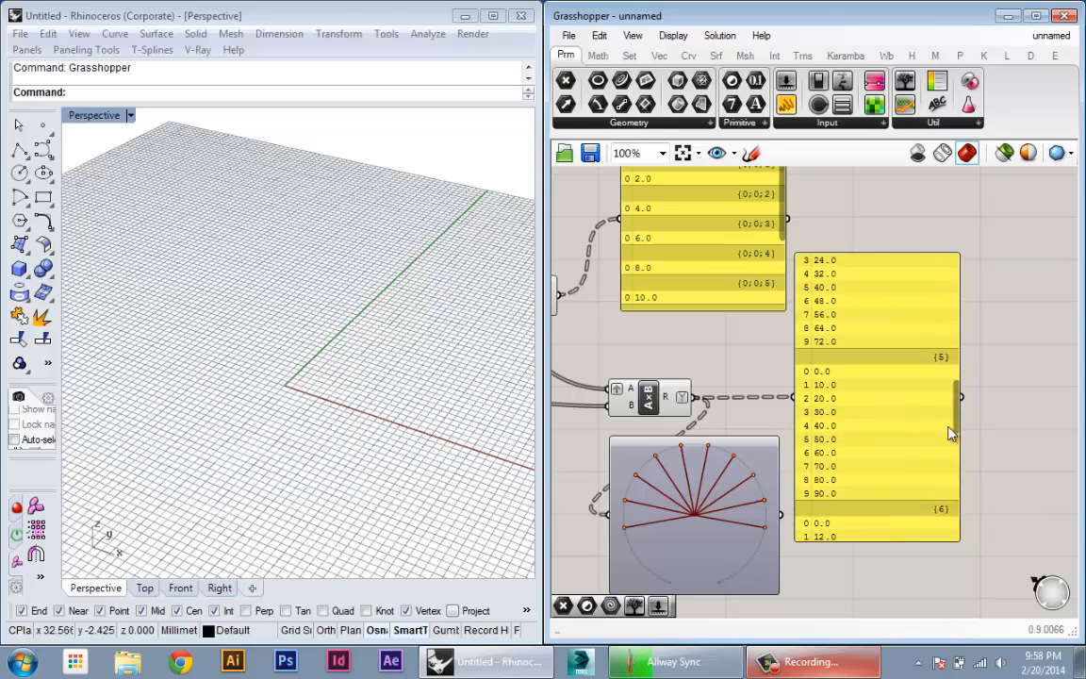